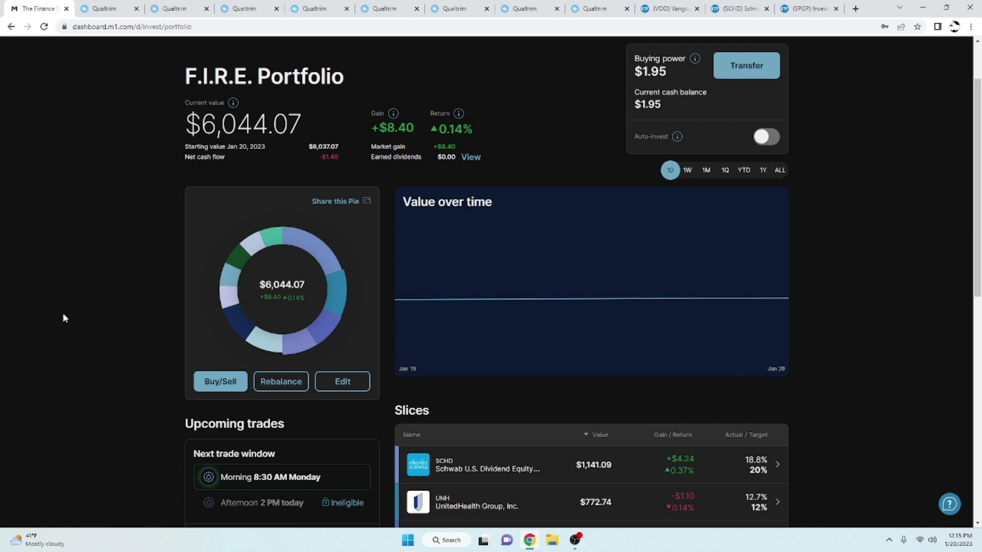
Step: Show M1 Finance's Holdings table: 11 positions with cost basis and gains, totaling $6,043.75
{"action": "scroll", "scroll_direction": "down", "scroll_amount": 3}
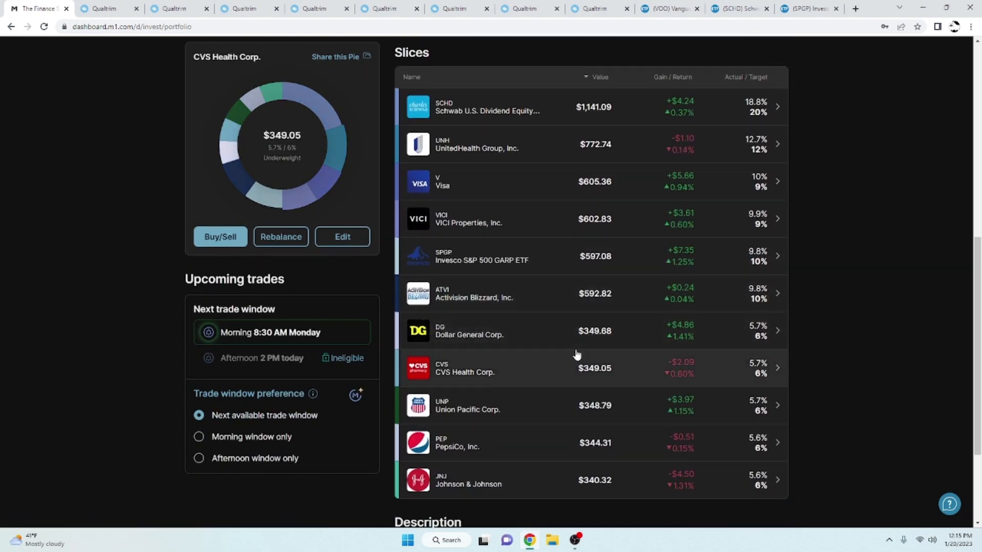
{"action": "left_click", "coordinate": [309, 81]}
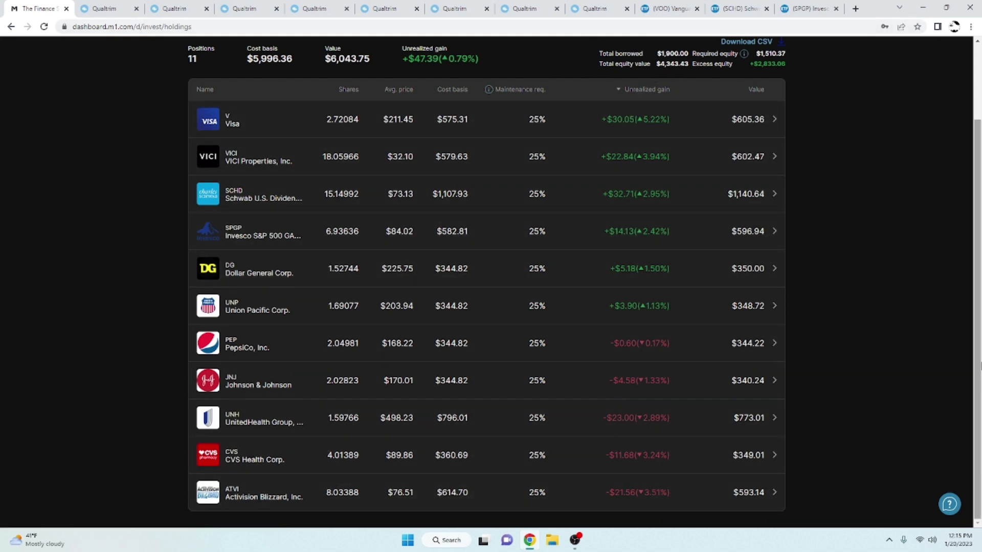
{"action": "mouse_move", "coordinate": [962, 359]}
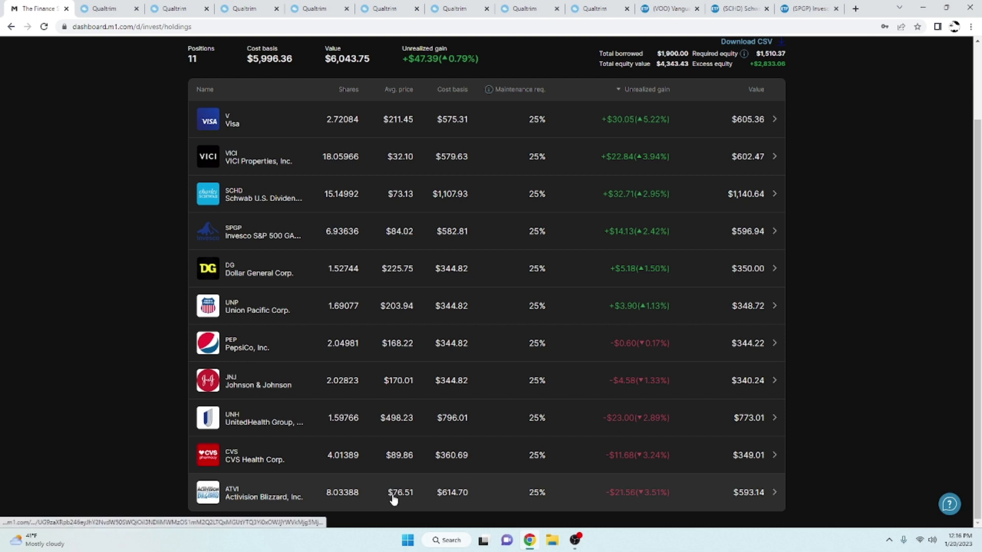
{"action": "mouse_move", "coordinate": [87, 482]}
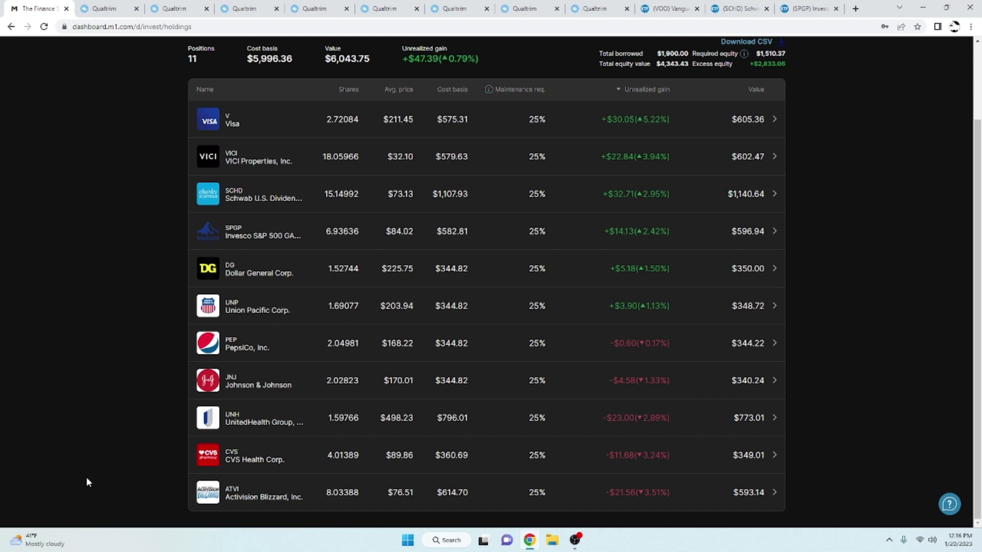
Step: Review UnitedHealth Group (UNH) on Qualtrim: $483.10 price, key metrics and annual charts
{"action": "left_click", "coordinate": [105, 8]}
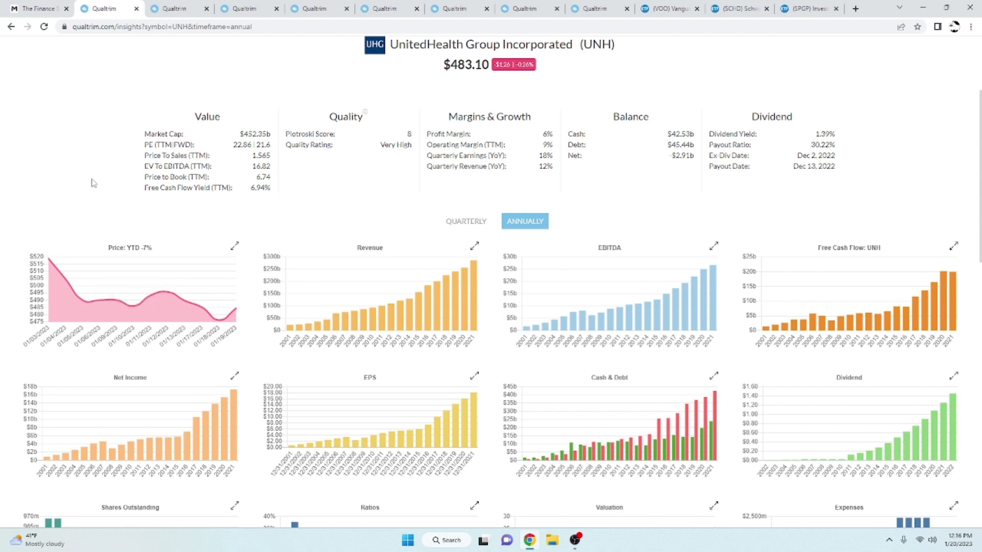
{"action": "mouse_move", "coordinate": [78, 176]}
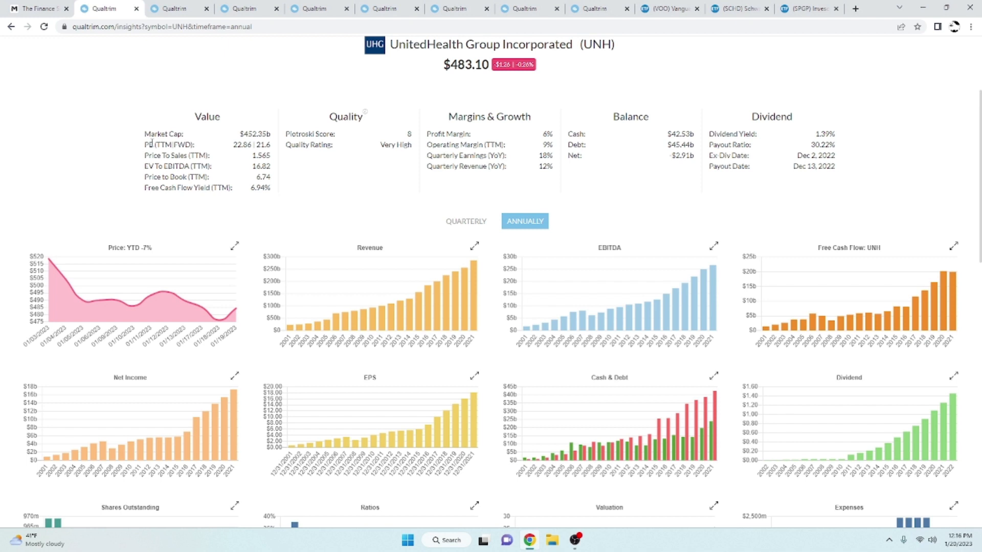
{"action": "mouse_move", "coordinate": [195, 203]}
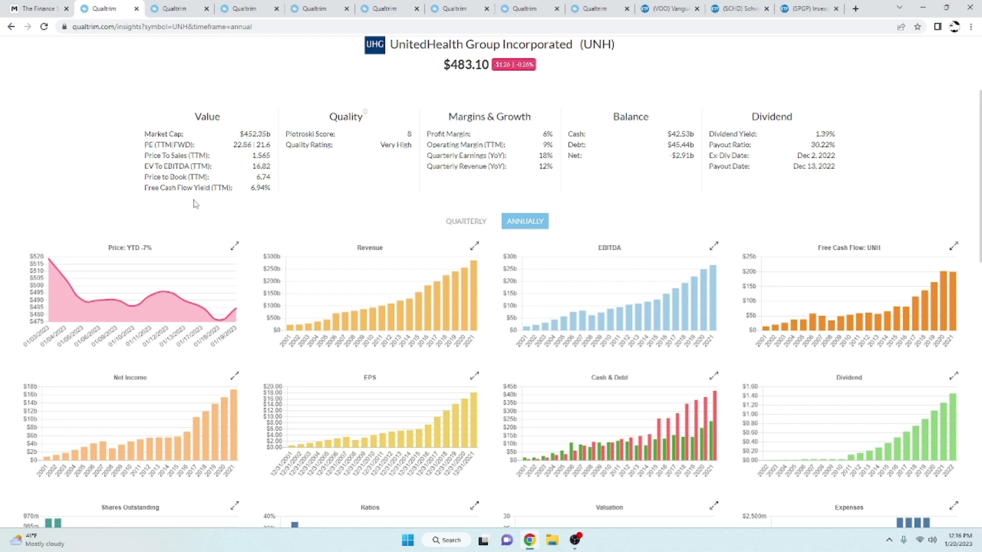
{"action": "scroll", "scroll_direction": "down", "scroll_amount": 3}
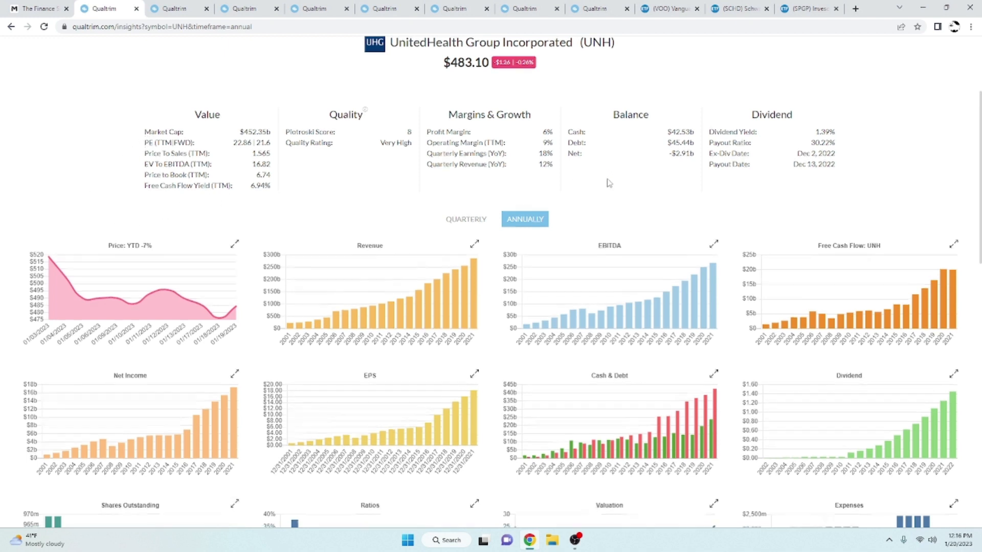
{"action": "scroll", "scroll_direction": "down", "scroll_amount": 3}
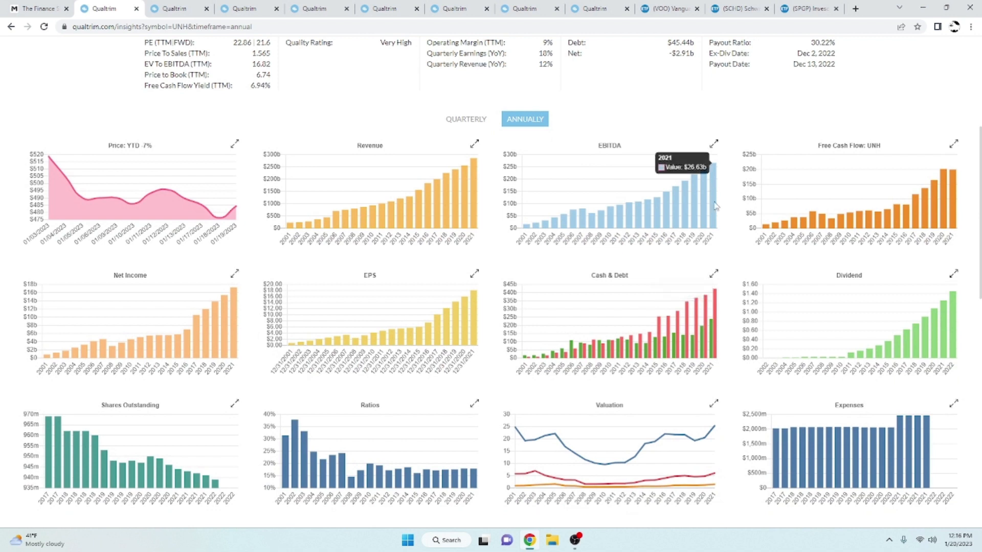
{"action": "mouse_move", "coordinate": [960, 198]}
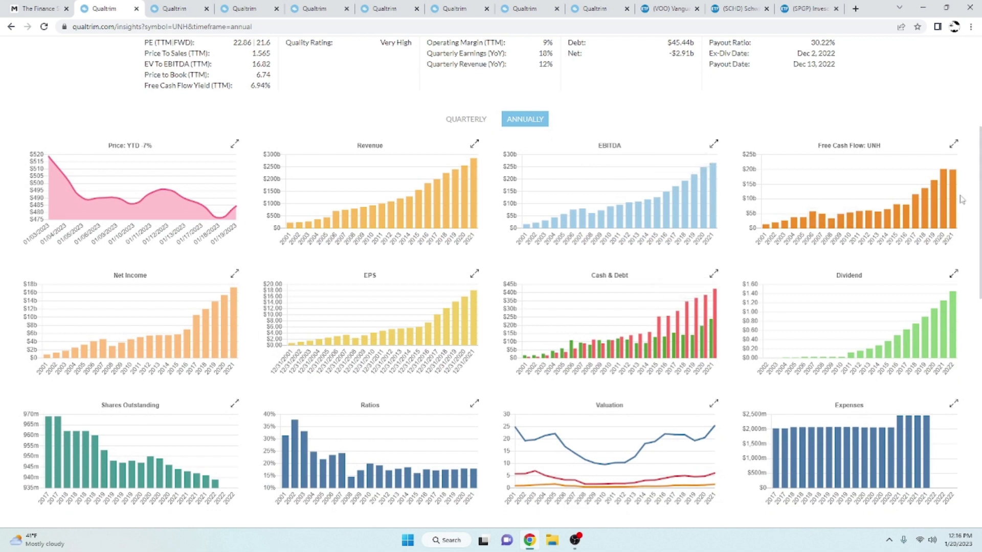
{"action": "mouse_move", "coordinate": [321, 341]}
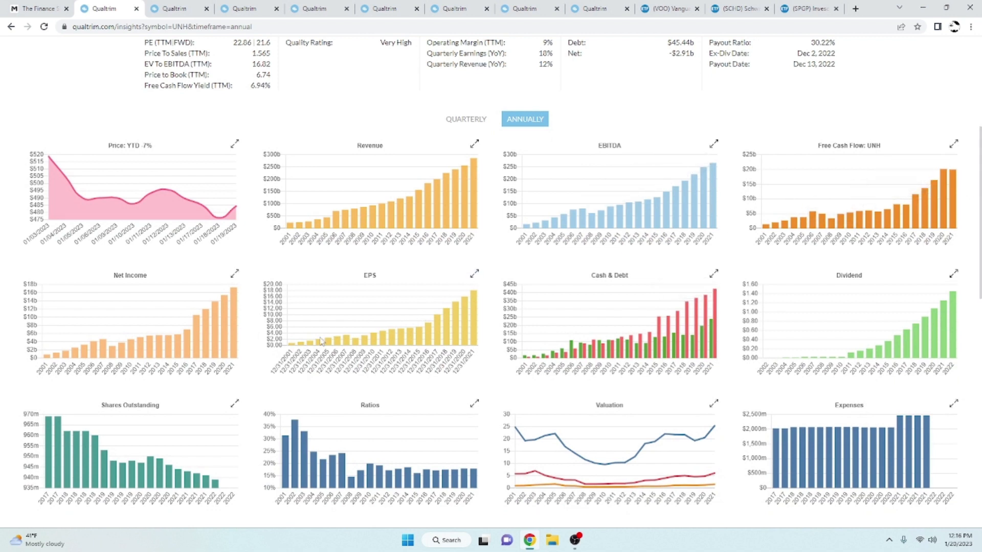
{"action": "mouse_move", "coordinate": [376, 244]}
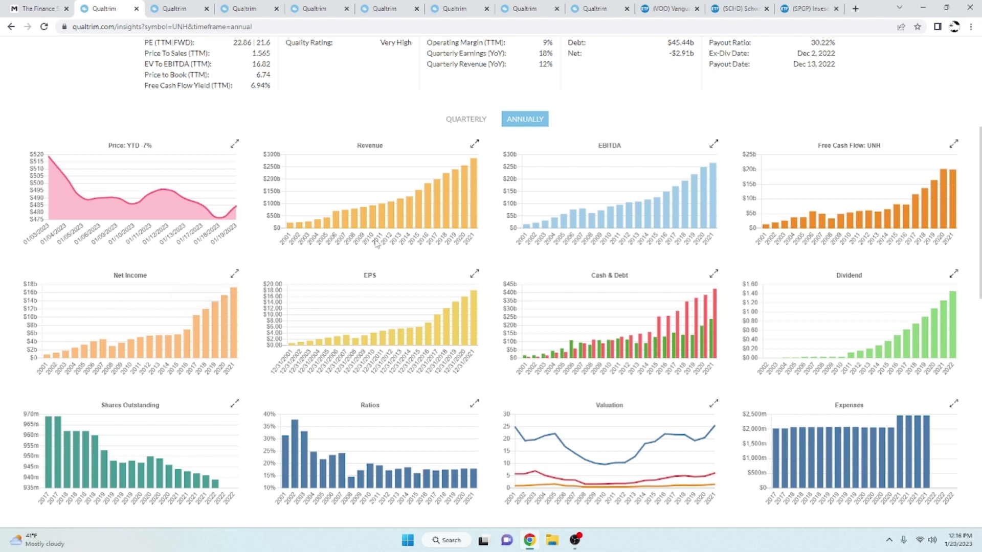
{"action": "mouse_move", "coordinate": [425, 473]}
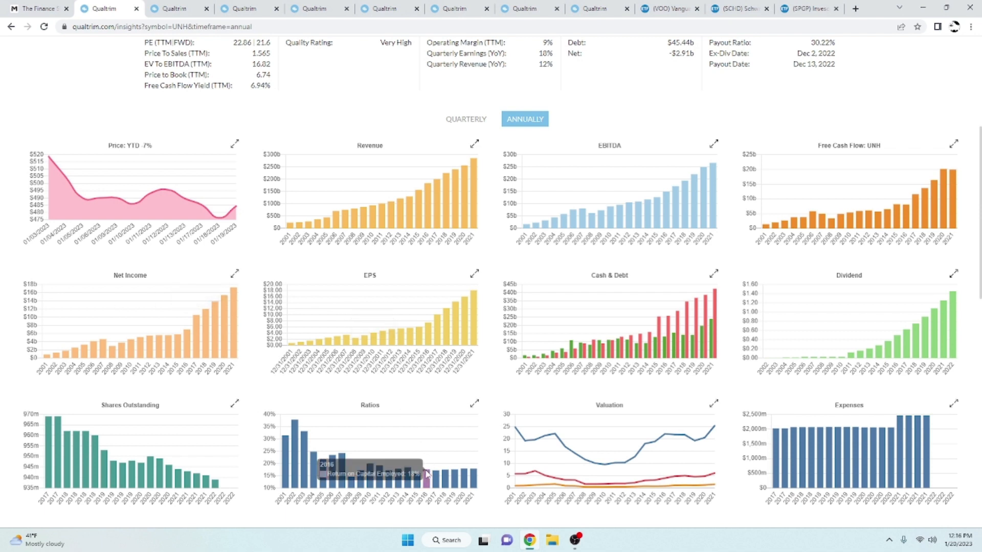
{"action": "mouse_move", "coordinate": [466, 479]}
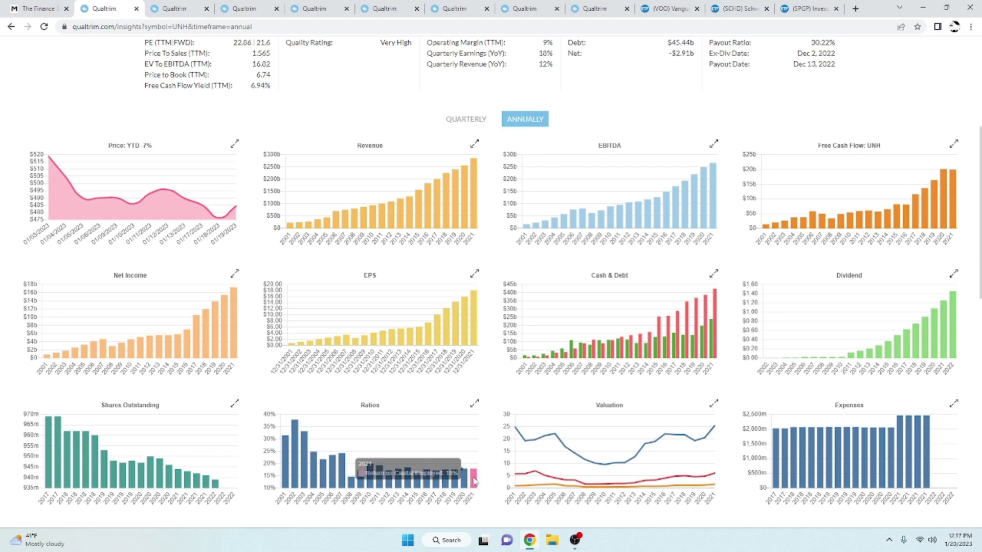
{"action": "scroll", "scroll_direction": "down", "scroll_amount": 3}
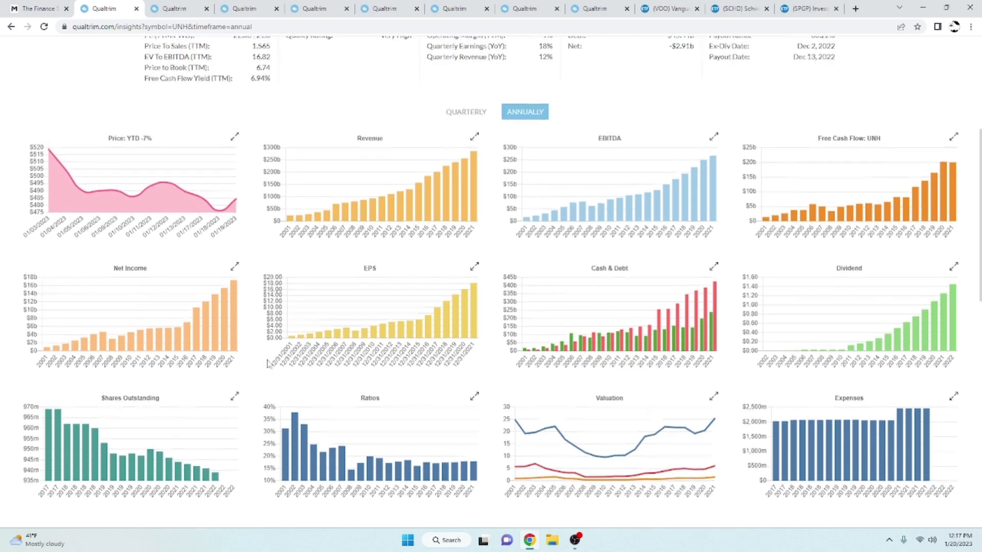
{"action": "scroll", "scroll_direction": "up", "scroll_amount": 3}
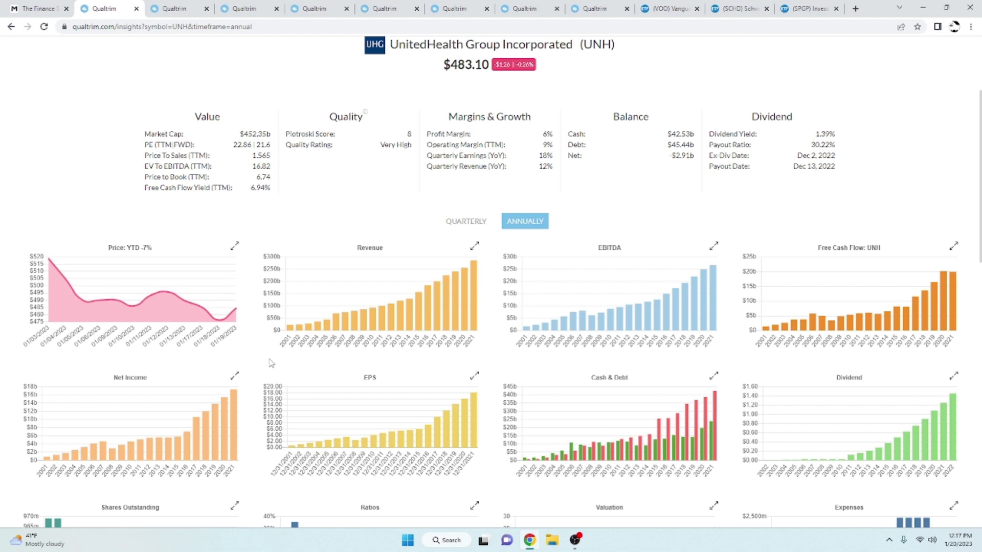
{"action": "mouse_move", "coordinate": [282, 128]}
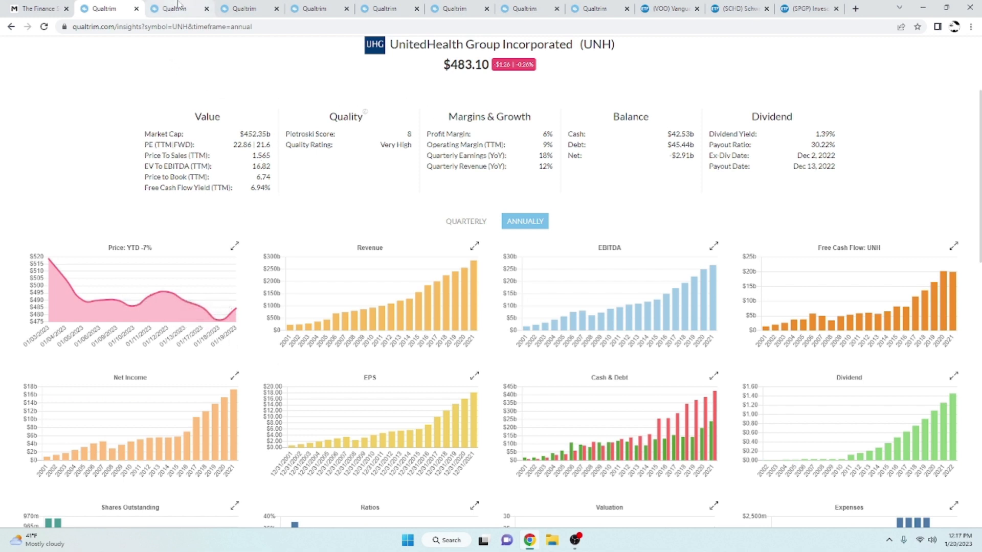
Step: Review Visa (V) on Qualtrim: $222.47 price, key metrics and annual charts
{"action": "left_click", "coordinate": [179, 8]}
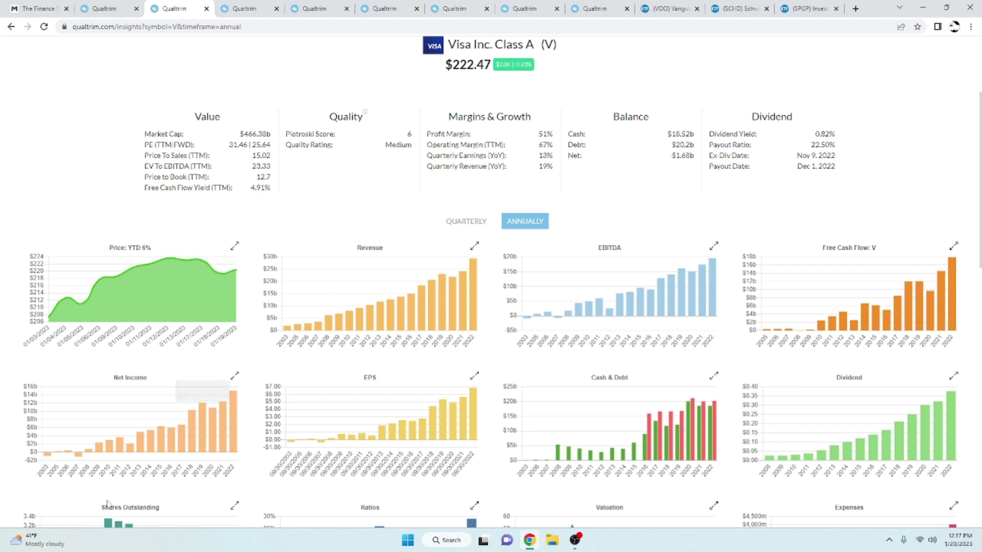
{"action": "mouse_move", "coordinate": [714, 426]}
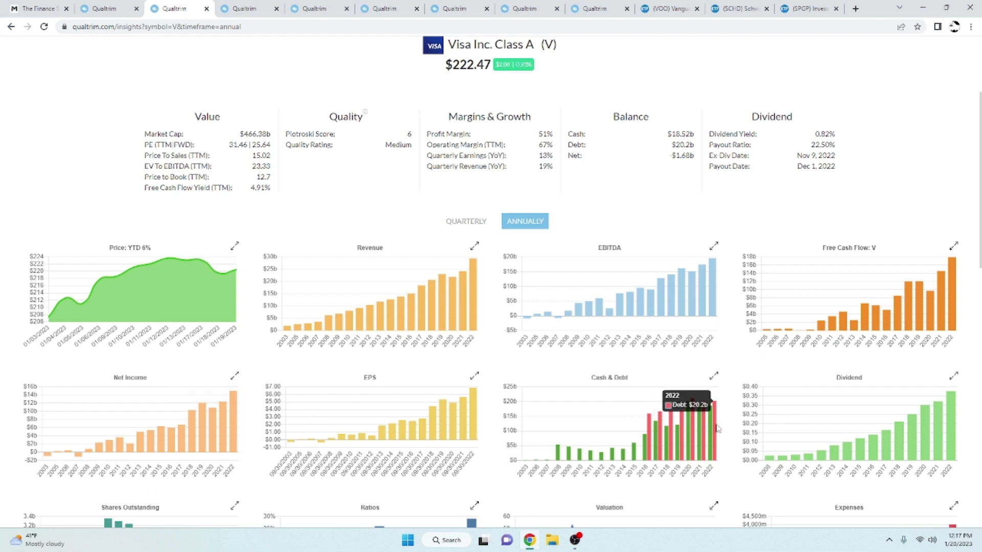
{"action": "mouse_move", "coordinate": [711, 301]}
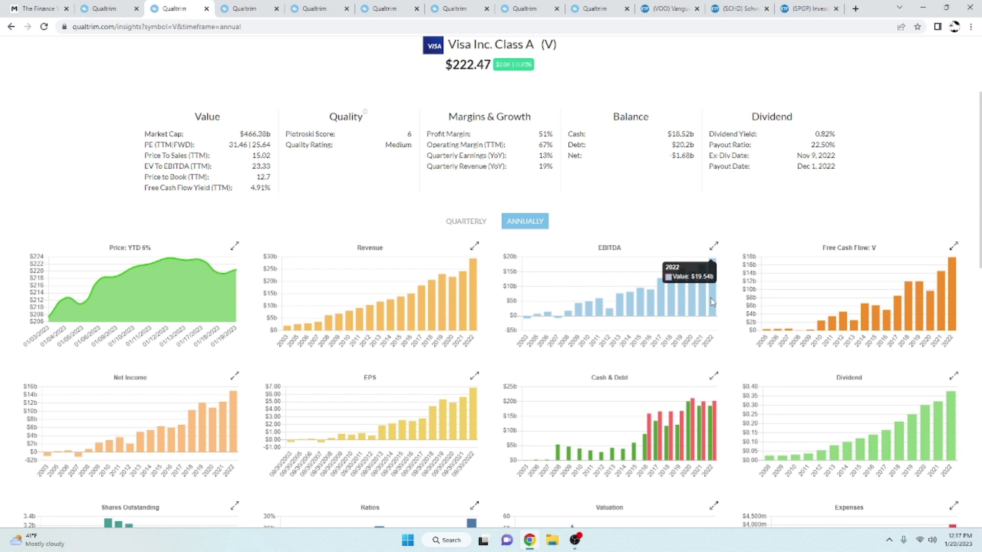
{"action": "mouse_move", "coordinate": [716, 406]}
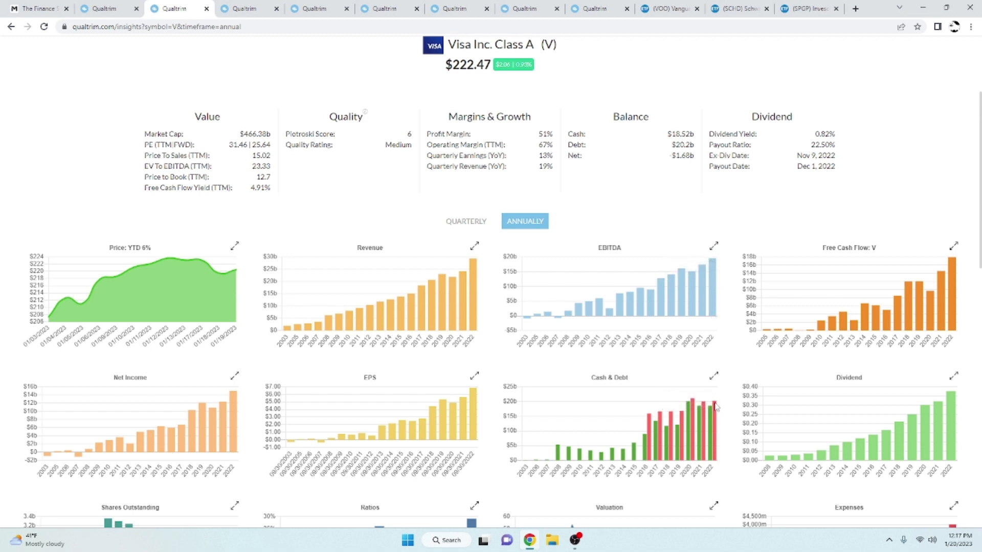
{"action": "scroll", "scroll_direction": "down", "scroll_amount": 3}
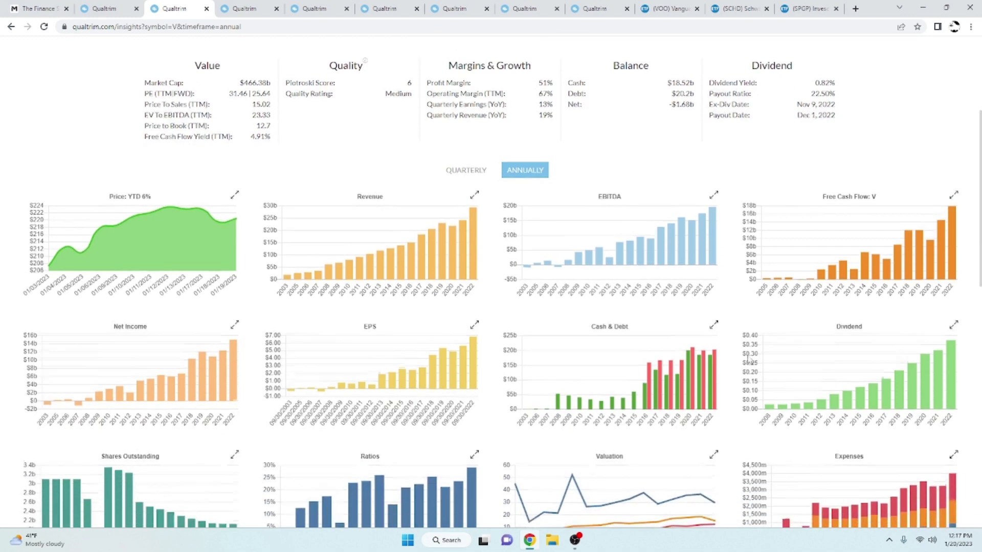
{"action": "scroll", "scroll_direction": "down", "scroll_amount": 3}
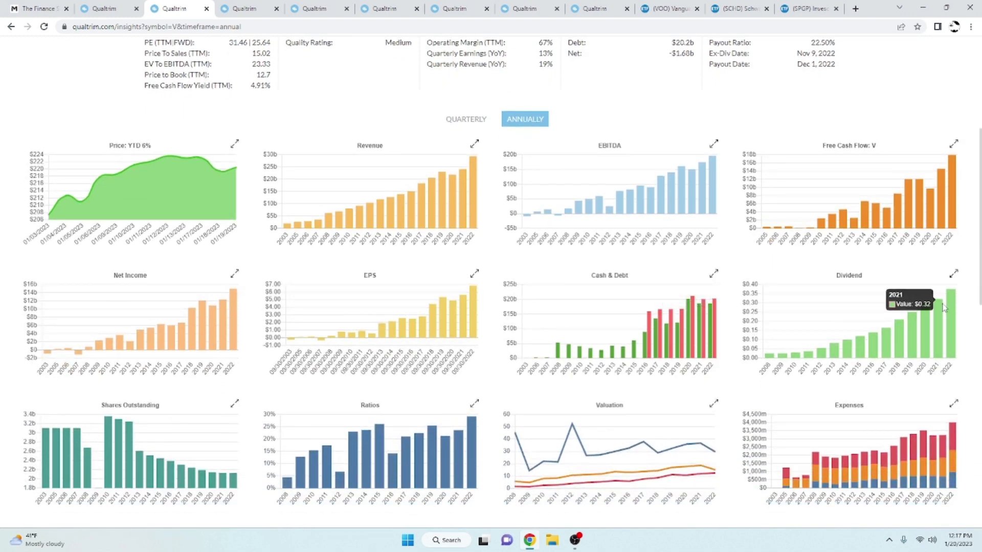
{"action": "scroll", "scroll_direction": "down", "scroll_amount": 3}
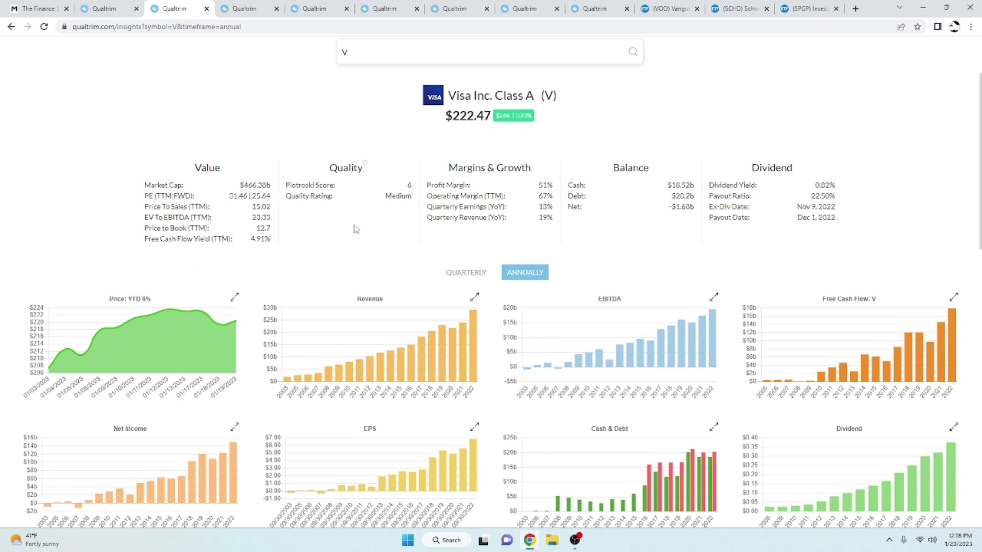
{"action": "mouse_move", "coordinate": [404, 114]}
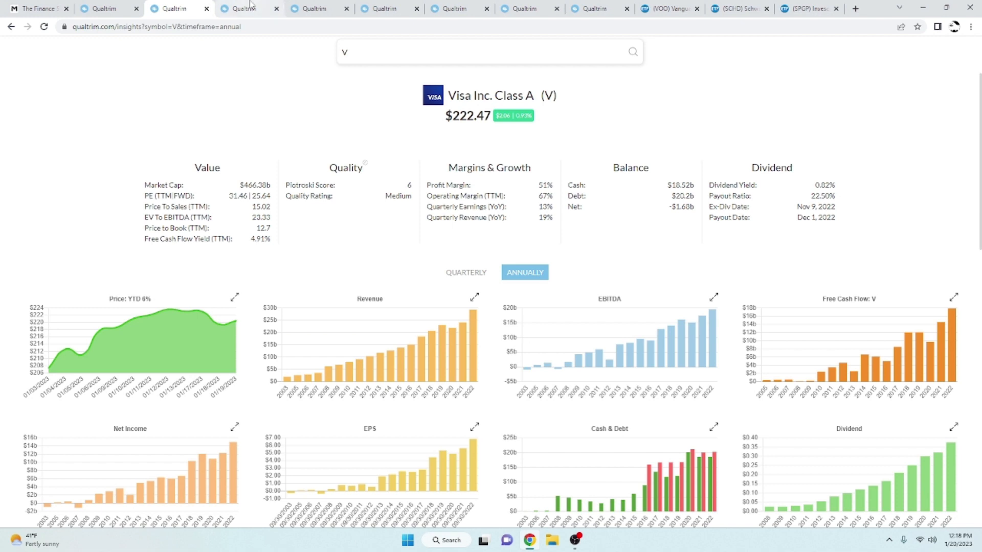
{"action": "left_click", "coordinate": [246, 8]}
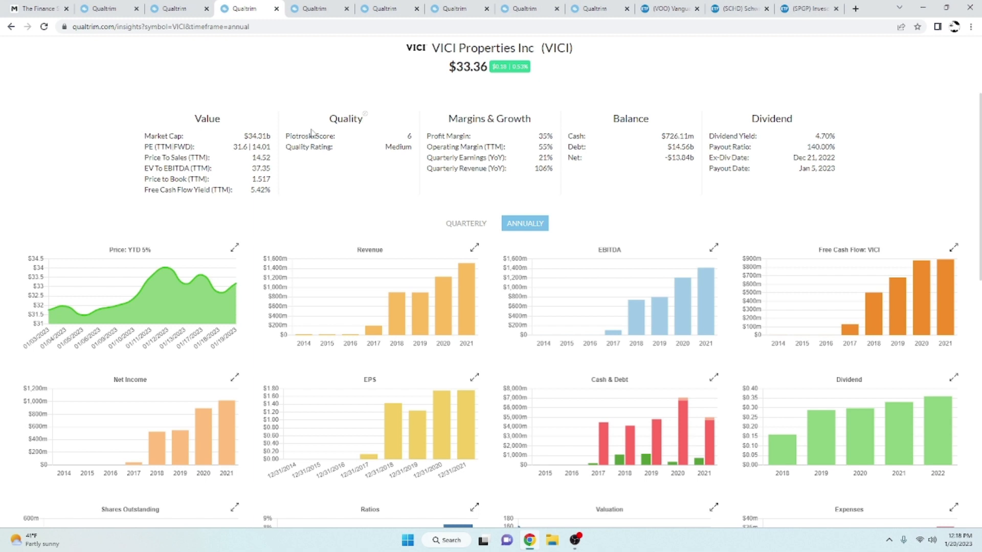
{"action": "scroll", "scroll_direction": "down", "scroll_amount": 3}
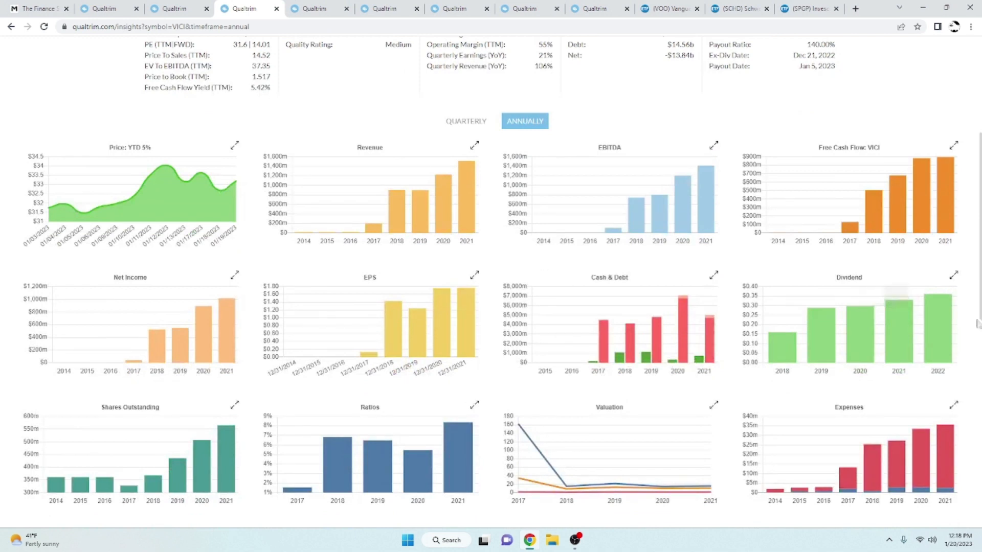
{"action": "mouse_move", "coordinate": [938, 321]}
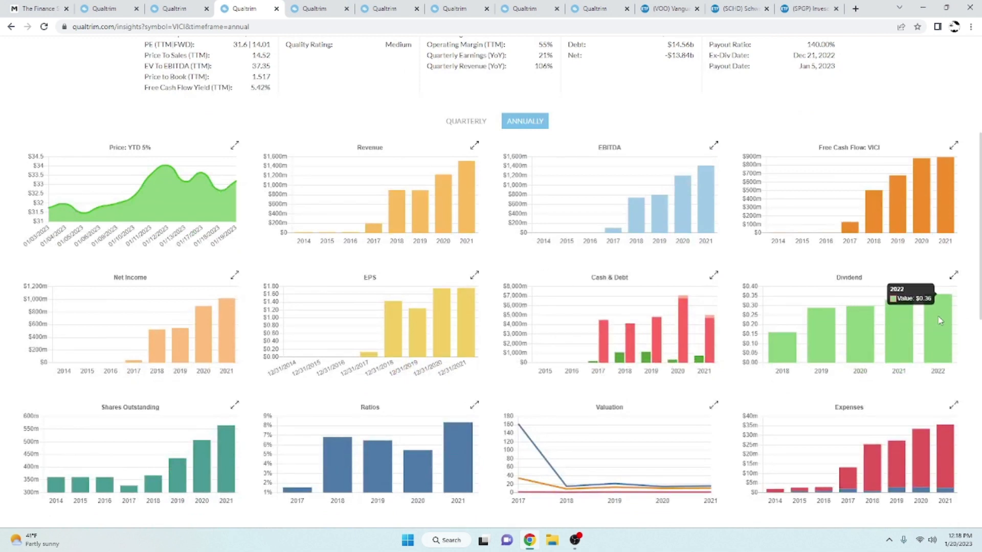
{"action": "mouse_move", "coordinate": [906, 257]}
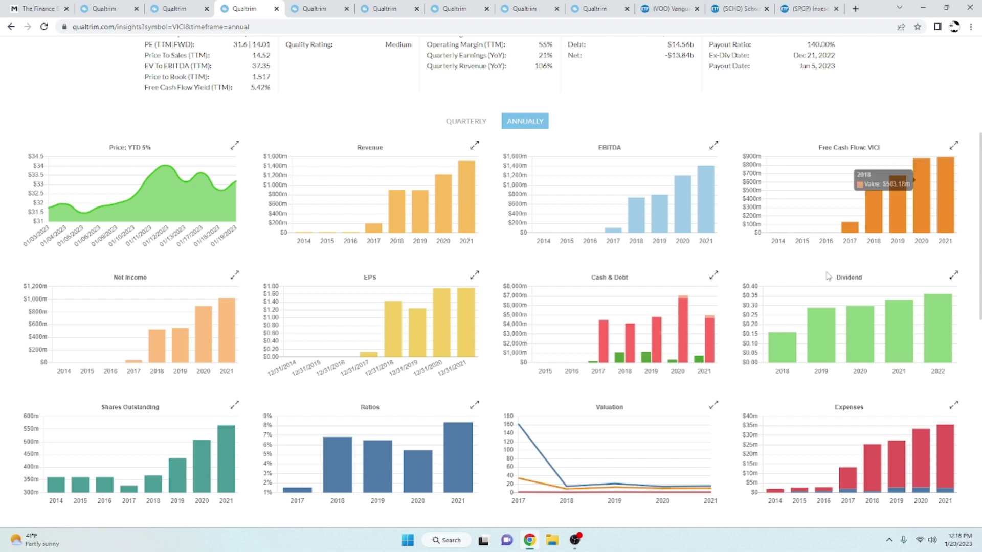
{"action": "scroll", "scroll_direction": "down", "scroll_amount": 3}
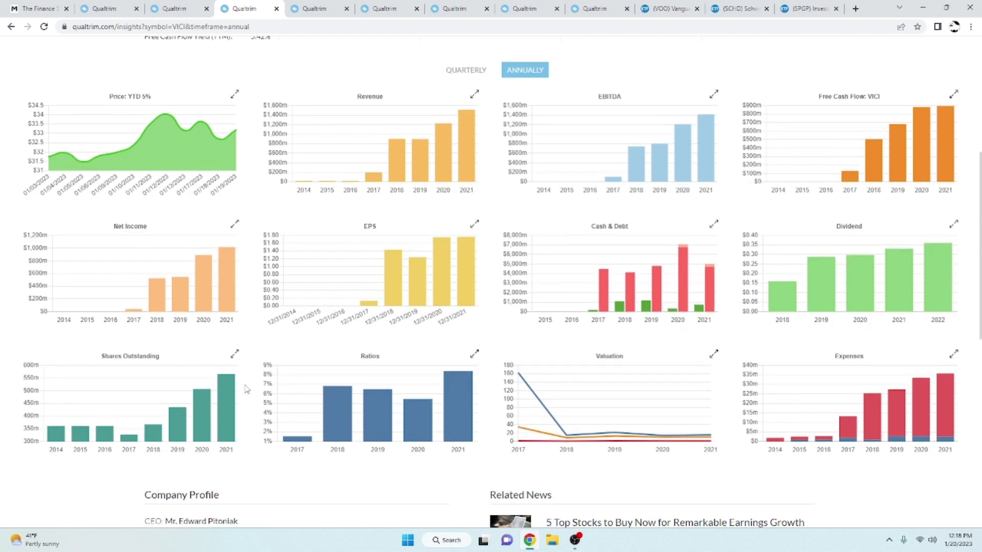
{"action": "mouse_move", "coordinate": [216, 406]}
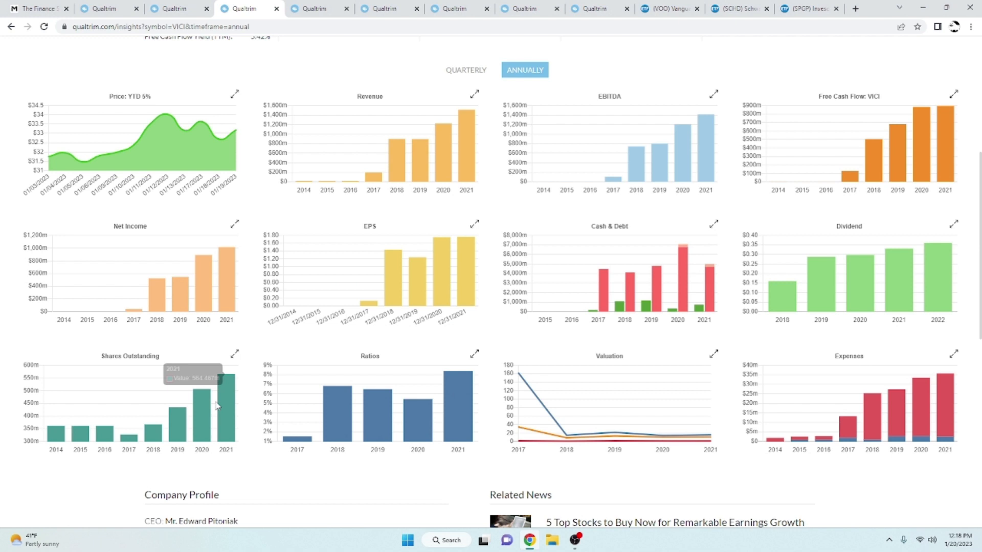
{"action": "mouse_move", "coordinate": [304, 355]}
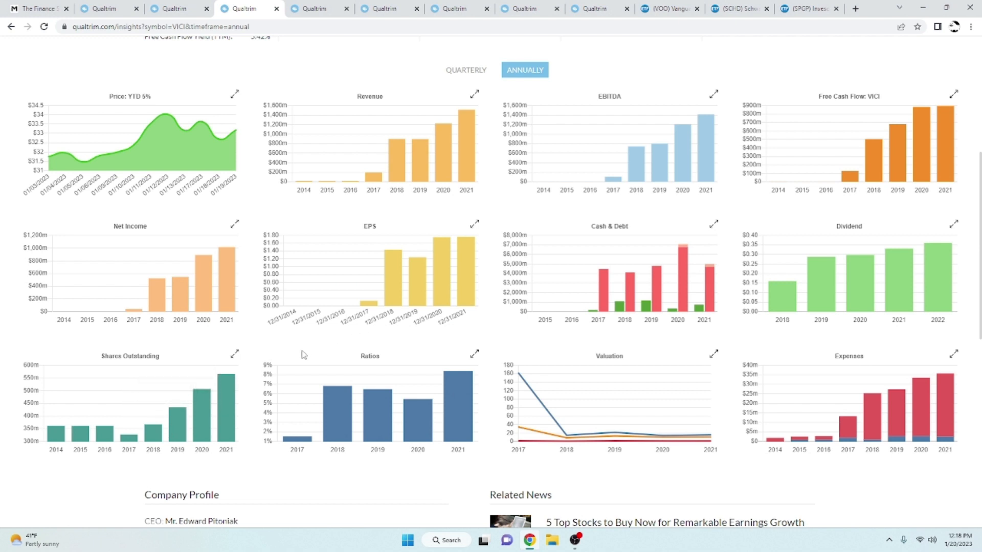
{"action": "mouse_move", "coordinate": [714, 307]}
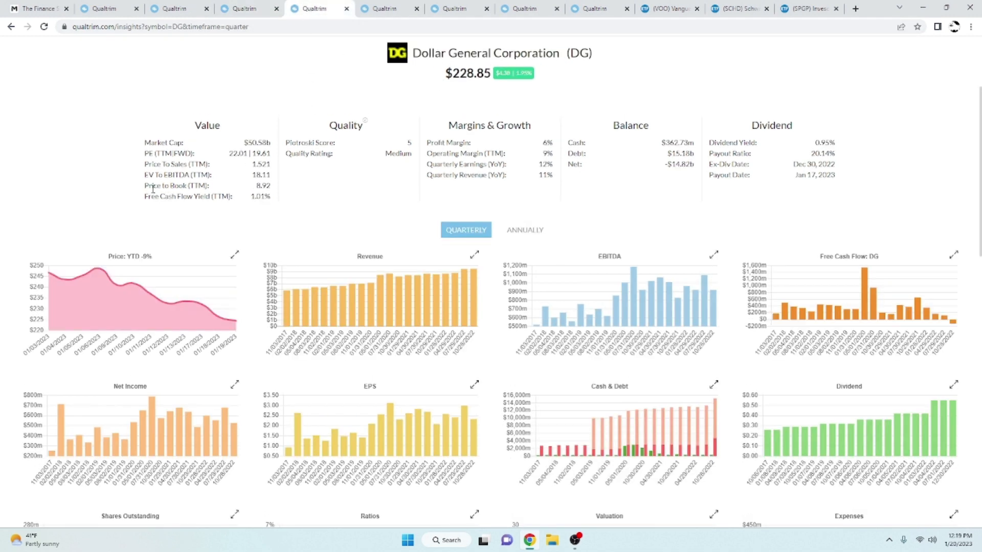
{"action": "mouse_move", "coordinate": [133, 193]}
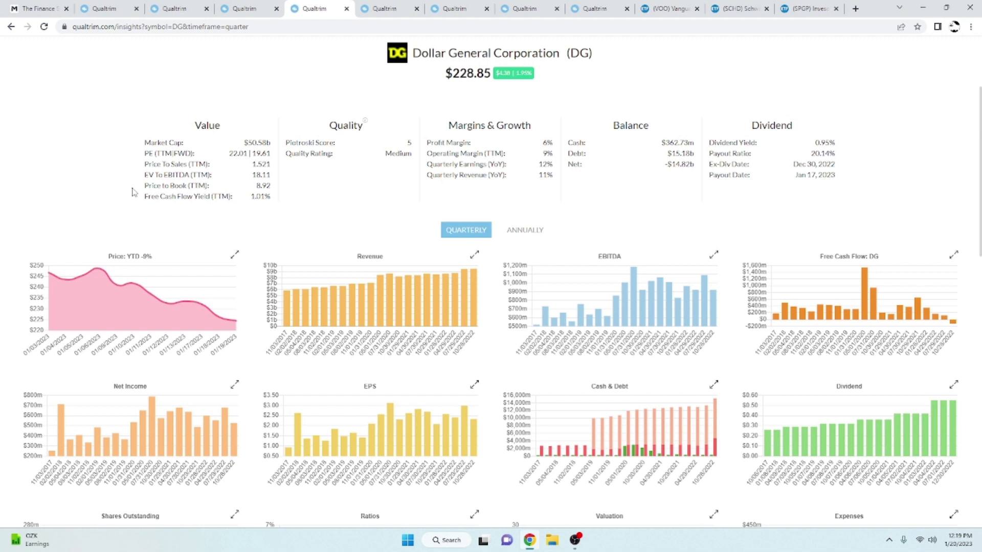
{"action": "mouse_move", "coordinate": [431, 201]}
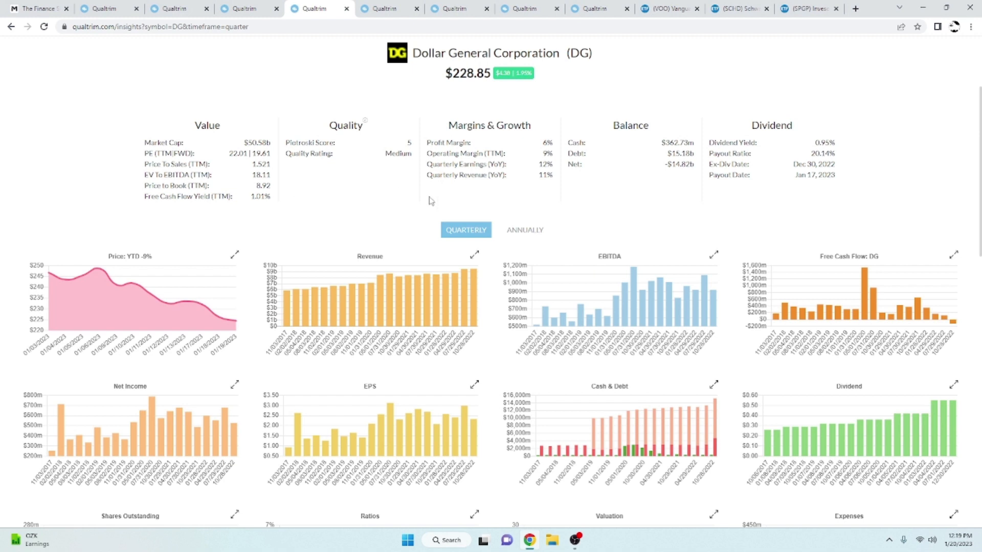
Step: Review Dollar General's annual fundamentals, then pull up CVS Health (CVS) at $86.95
{"action": "left_click", "coordinate": [246, 8]}
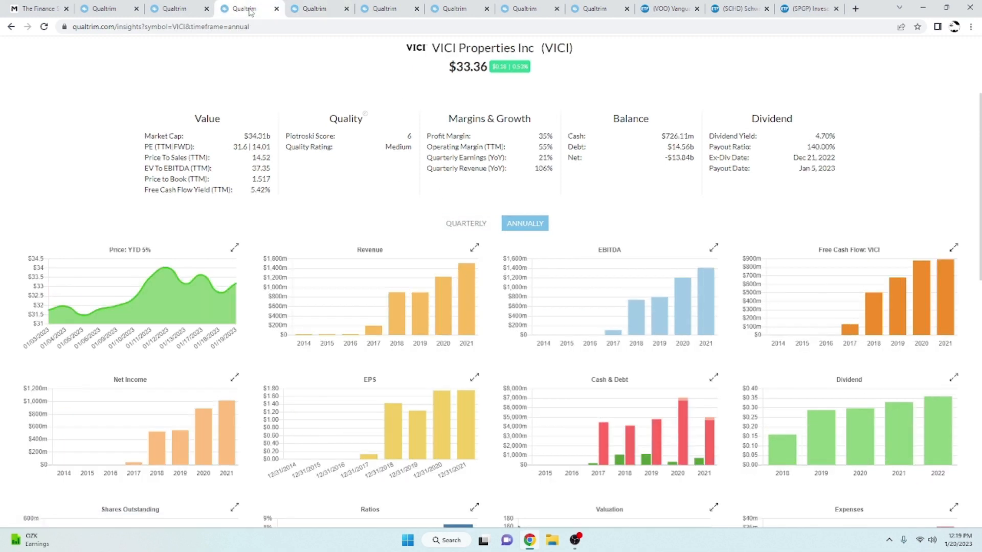
{"action": "left_click", "coordinate": [312, 8]}
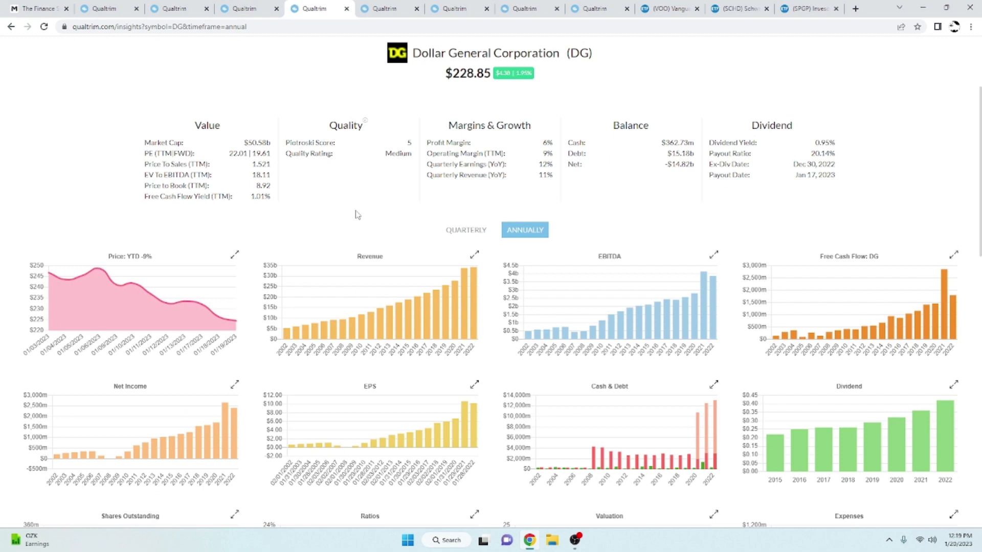
{"action": "scroll", "scroll_direction": "down", "scroll_amount": 3}
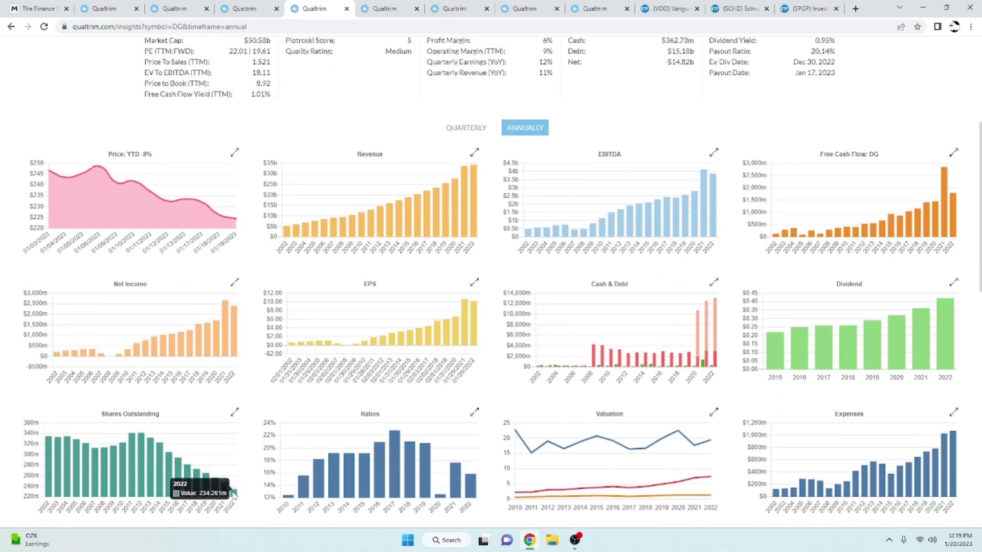
{"action": "mouse_move", "coordinate": [443, 498]}
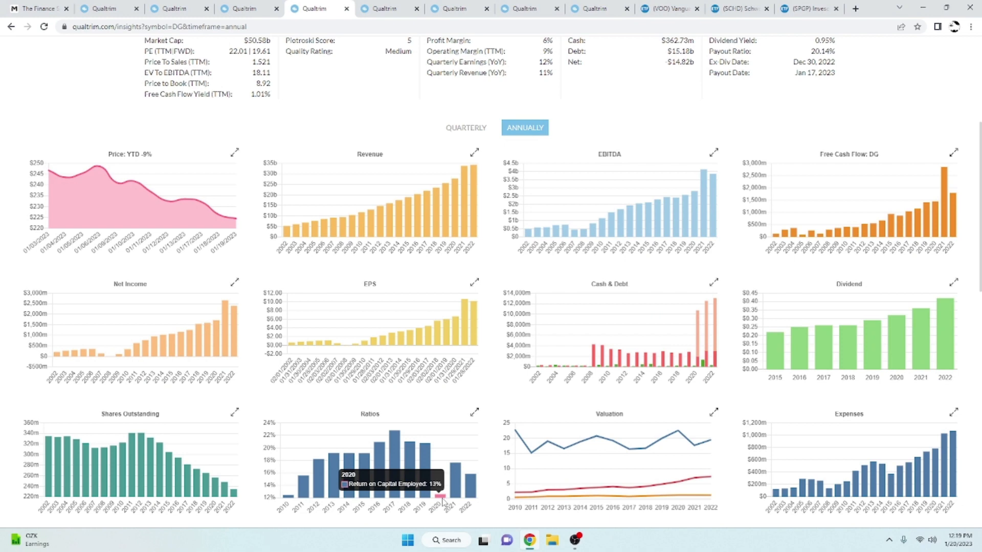
{"action": "mouse_move", "coordinate": [469, 496]}
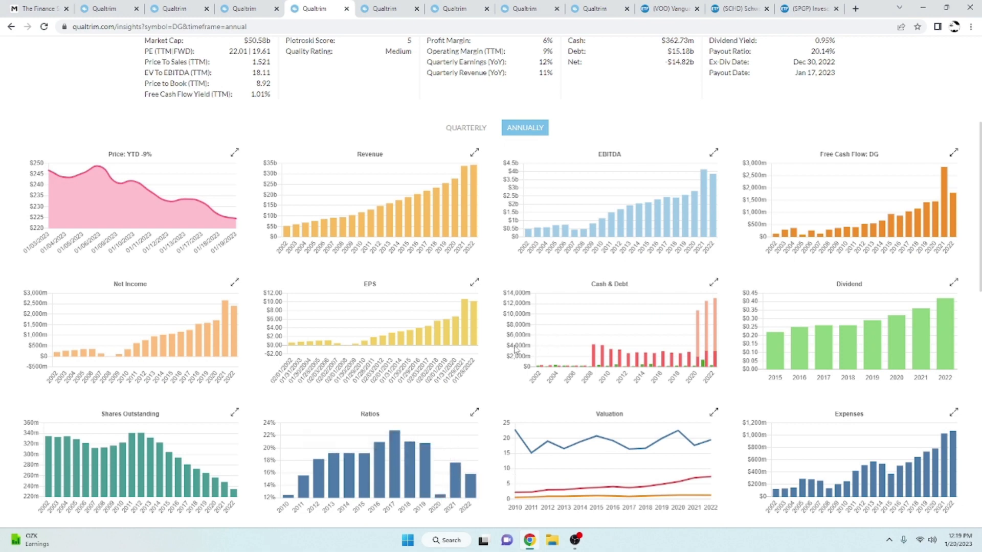
{"action": "scroll", "scroll_direction": "up", "scroll_amount": 3}
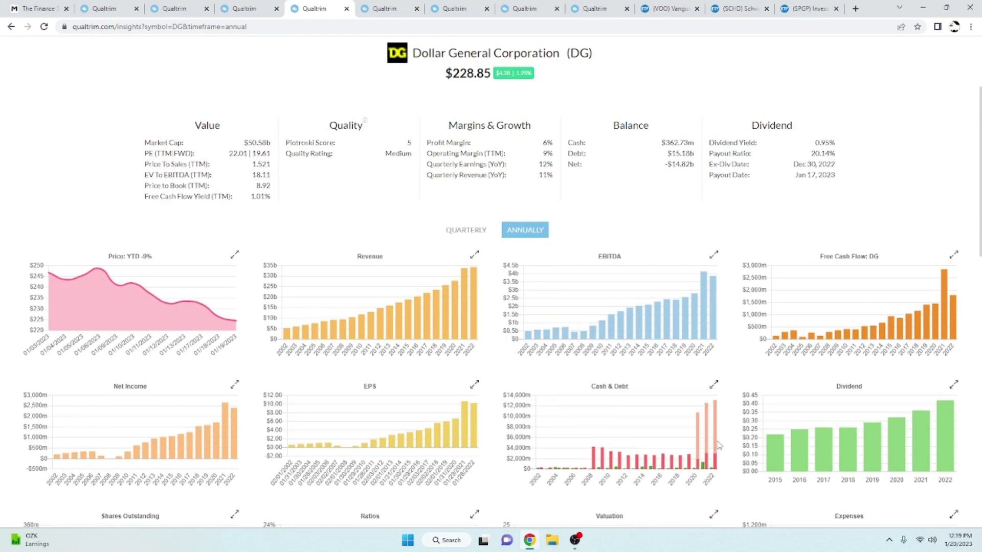
{"action": "mouse_move", "coordinate": [708, 451]}
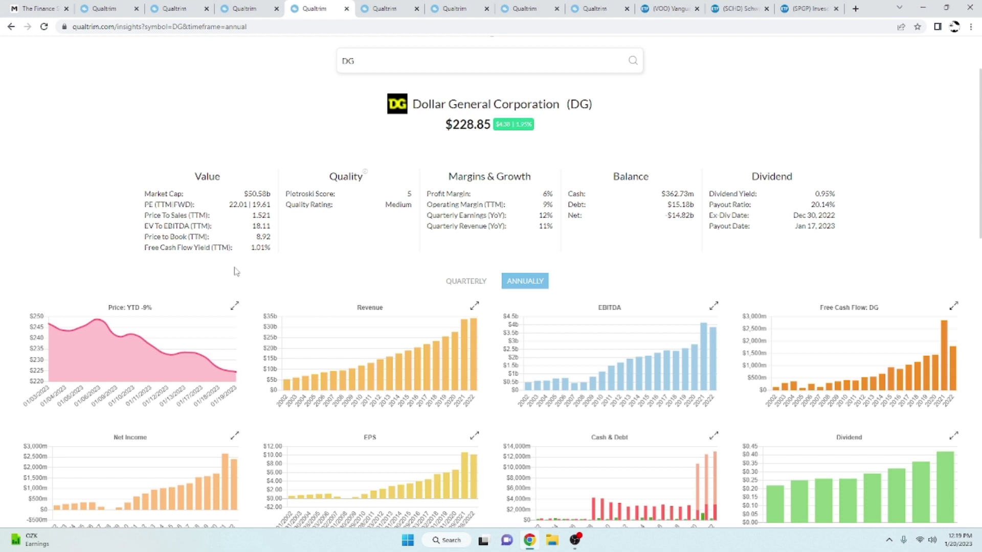
{"action": "mouse_move", "coordinate": [285, 257]}
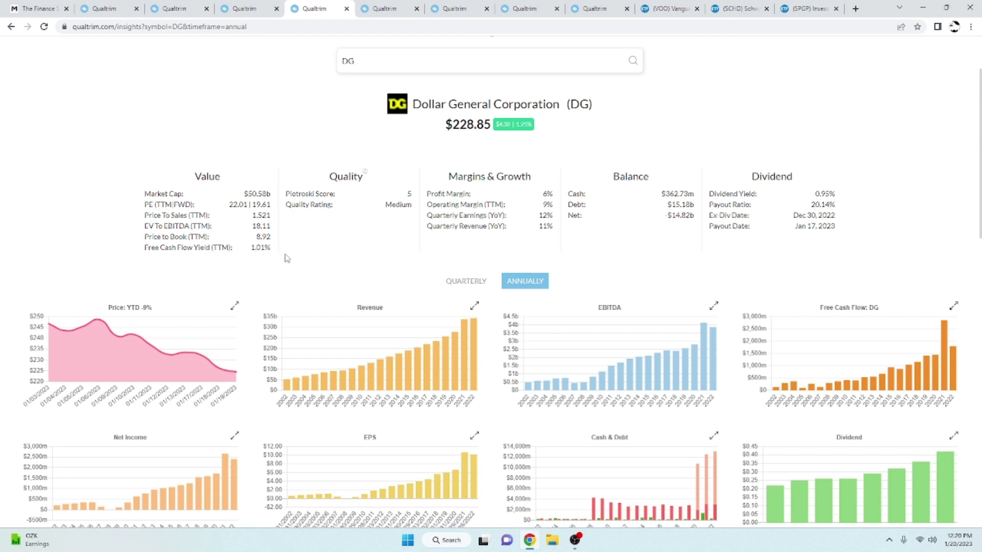
{"action": "mouse_move", "coordinate": [366, 50]}
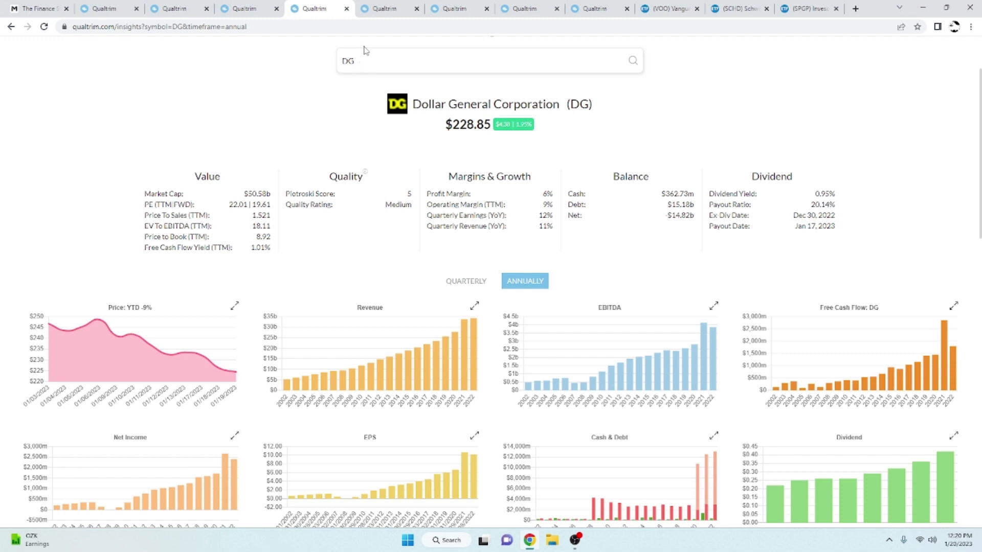
{"action": "left_click", "coordinate": [377, 8]}
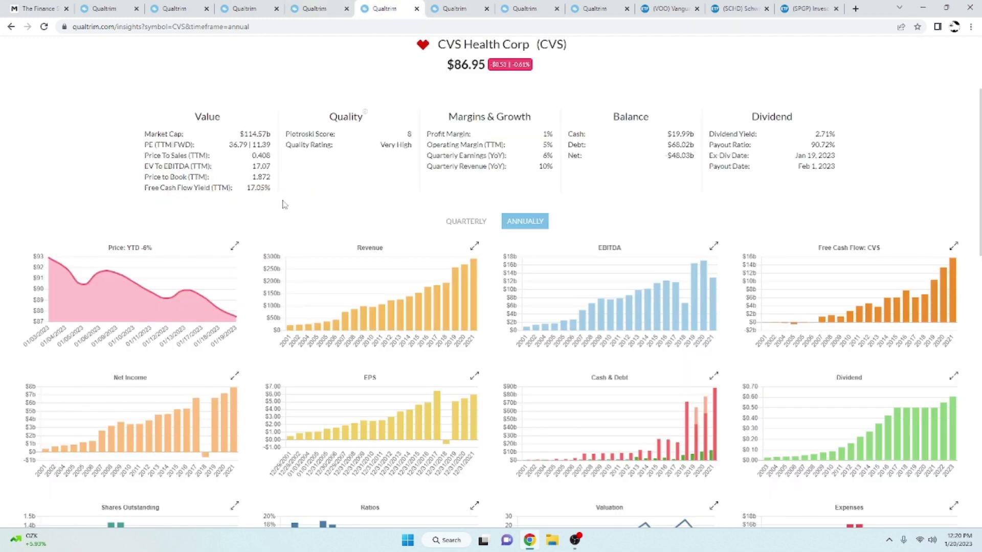
{"action": "mouse_move", "coordinate": [302, 239]}
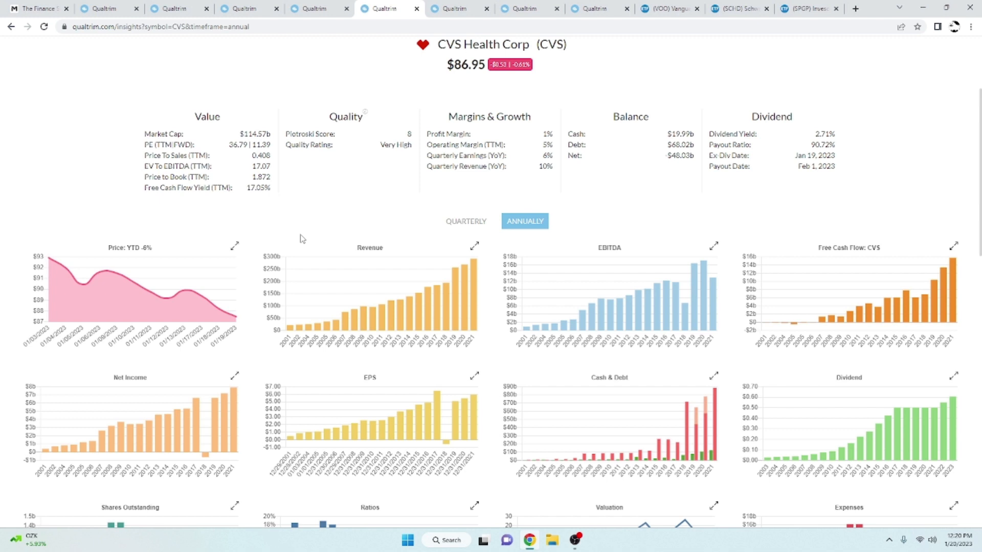
{"action": "mouse_move", "coordinate": [761, 251]}
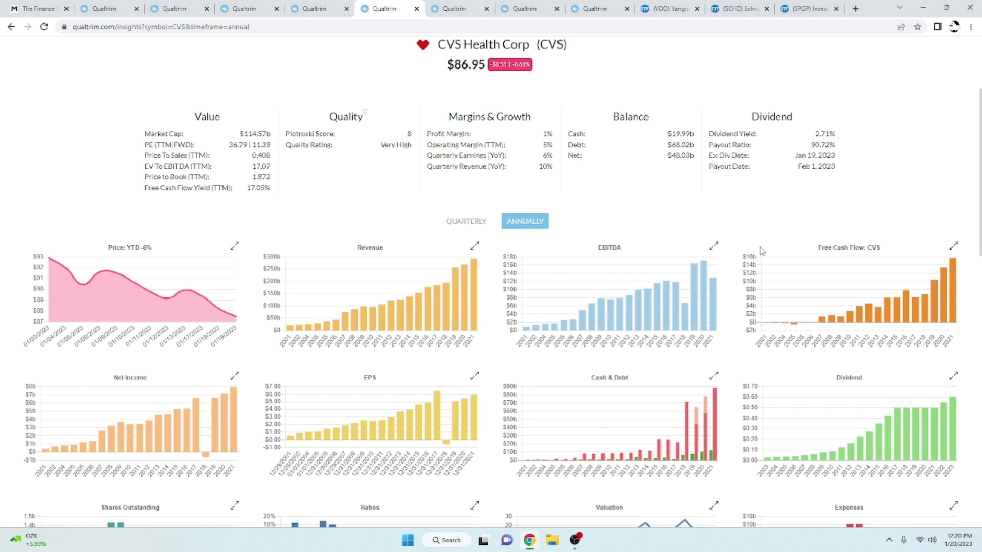
{"action": "mouse_move", "coordinate": [307, 272]}
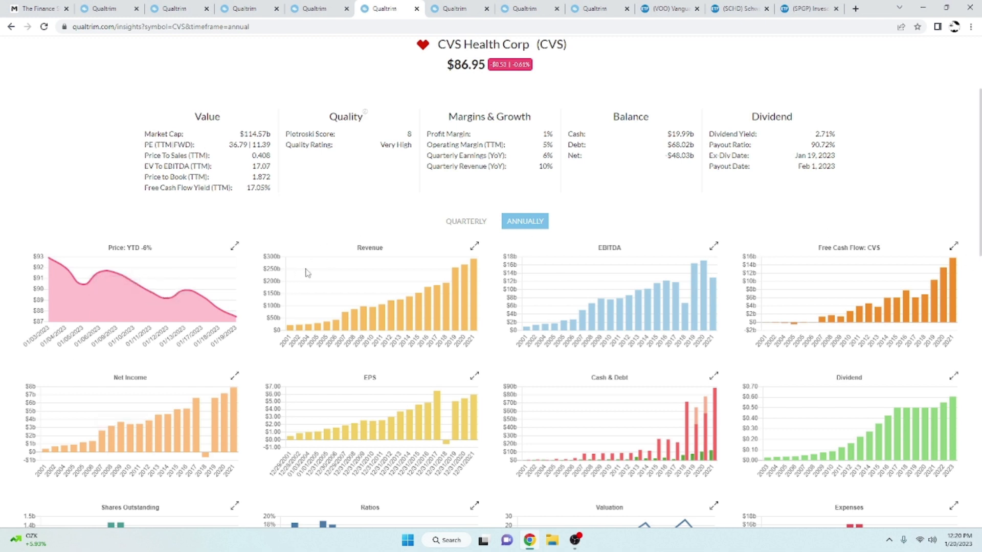
{"action": "mouse_move", "coordinate": [686, 198]}
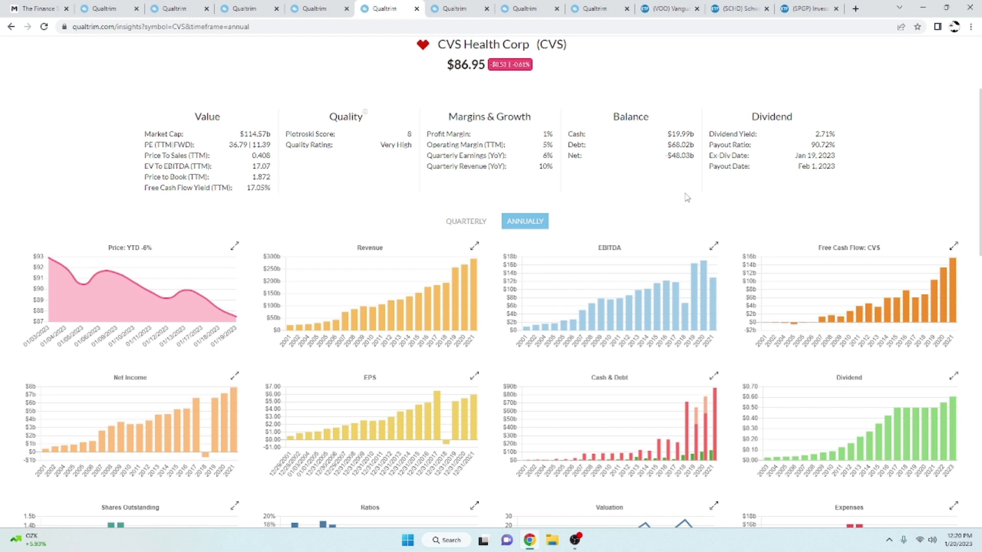
{"action": "mouse_move", "coordinate": [594, 234]}
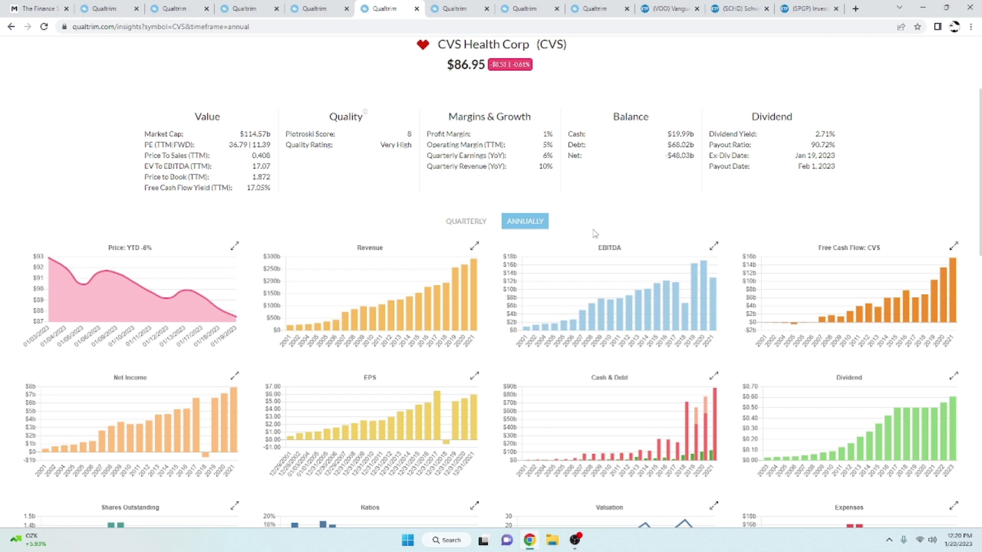
{"action": "scroll", "scroll_direction": "down", "scroll_amount": 3}
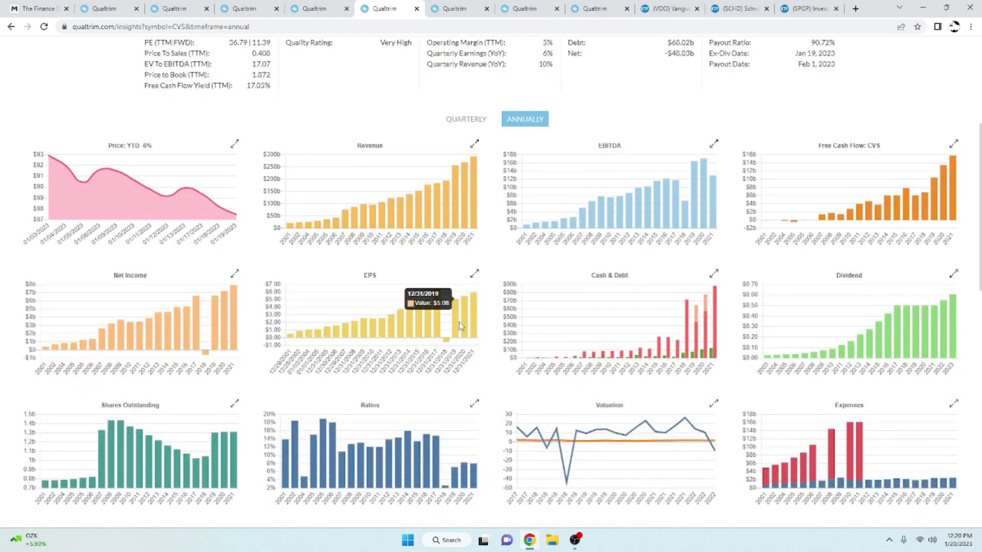
{"action": "scroll", "scroll_direction": "down", "scroll_amount": 3}
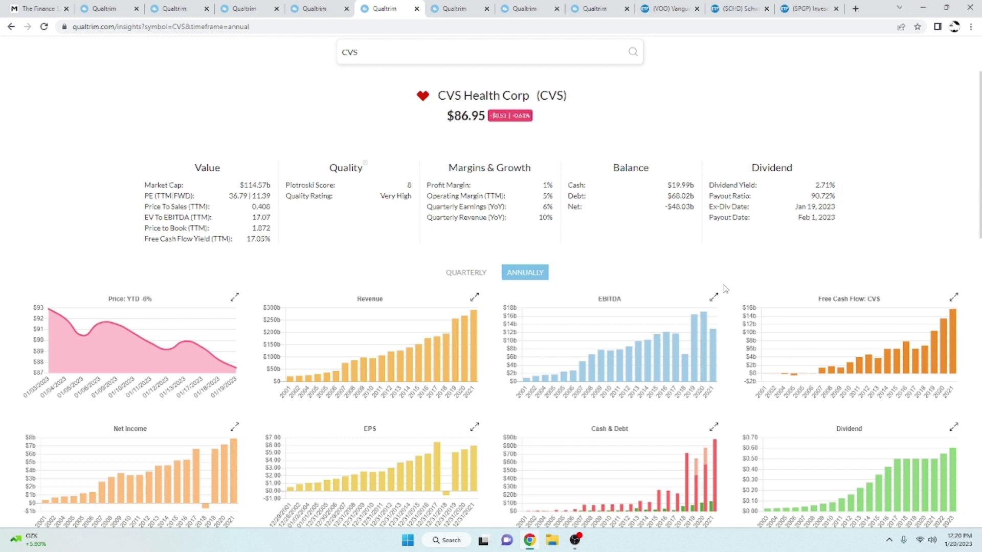
{"action": "scroll", "scroll_direction": "down", "scroll_amount": 3}
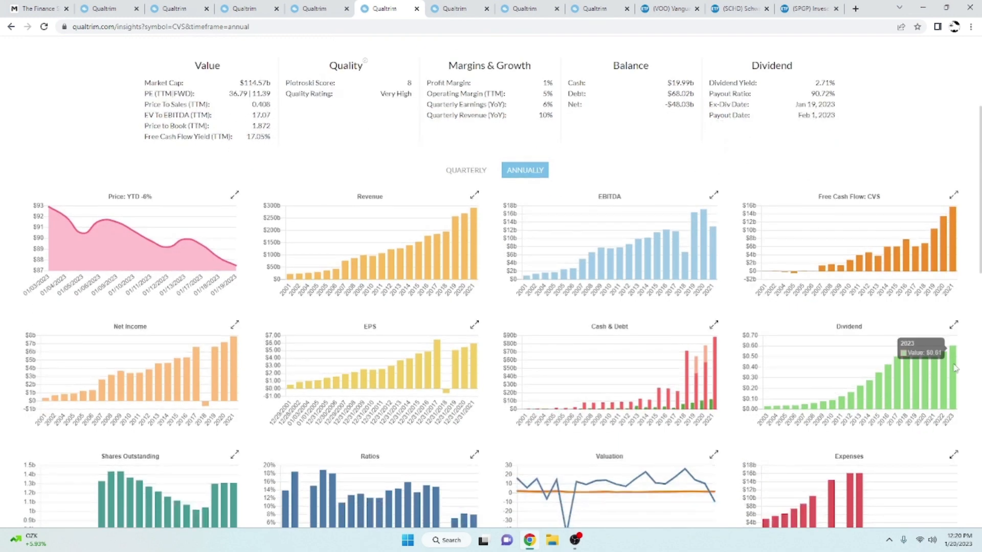
{"action": "mouse_move", "coordinate": [943, 375]}
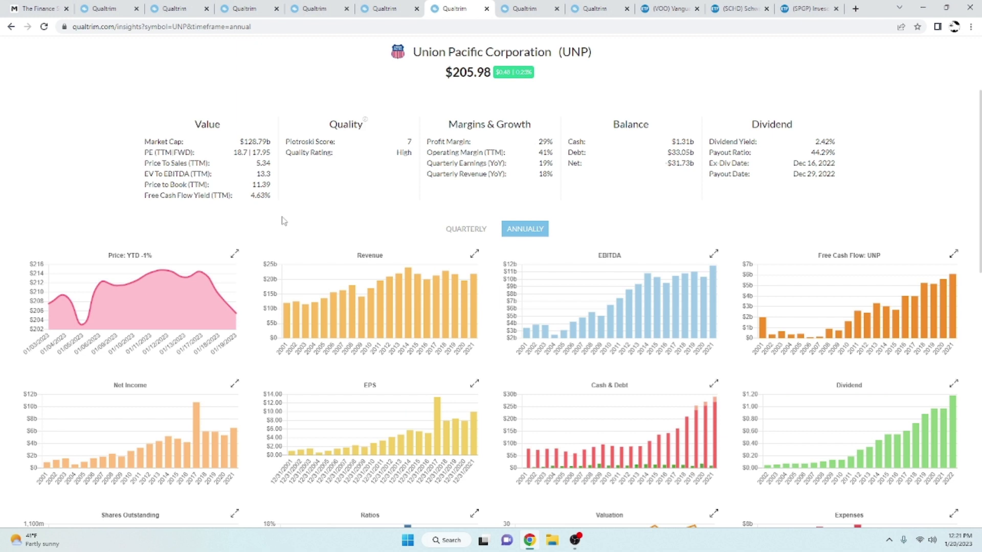
{"action": "mouse_move", "coordinate": [423, 234]}
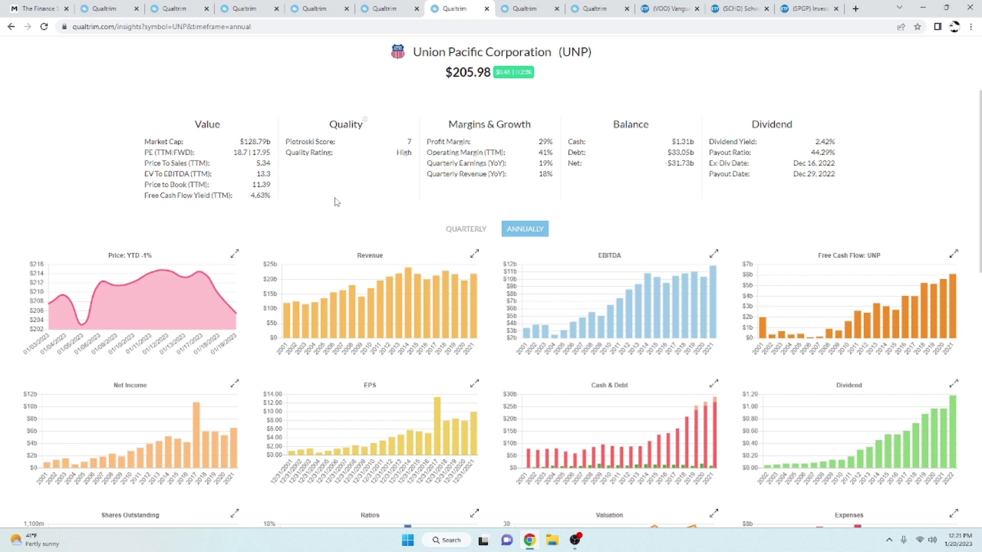
{"action": "mouse_move", "coordinate": [332, 204]}
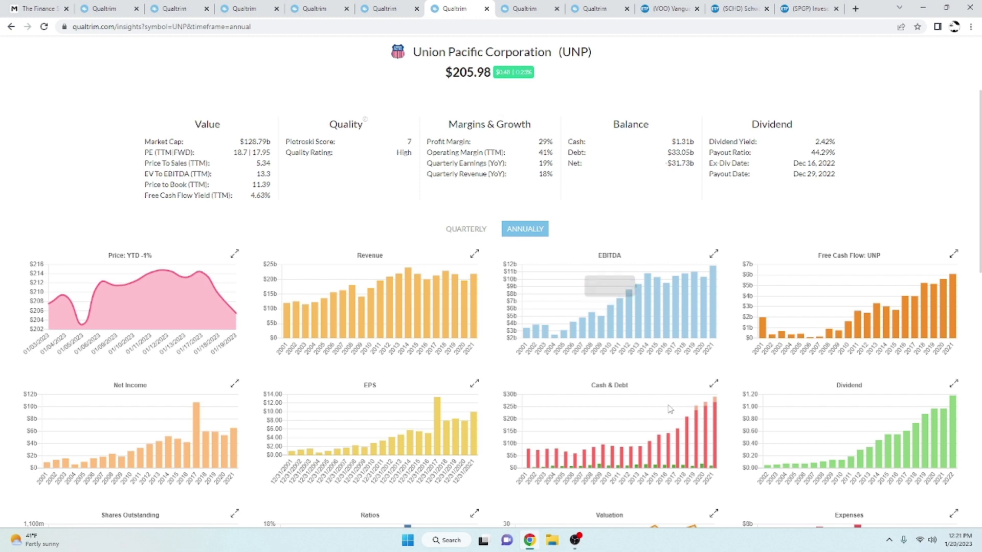
{"action": "mouse_move", "coordinate": [714, 319]}
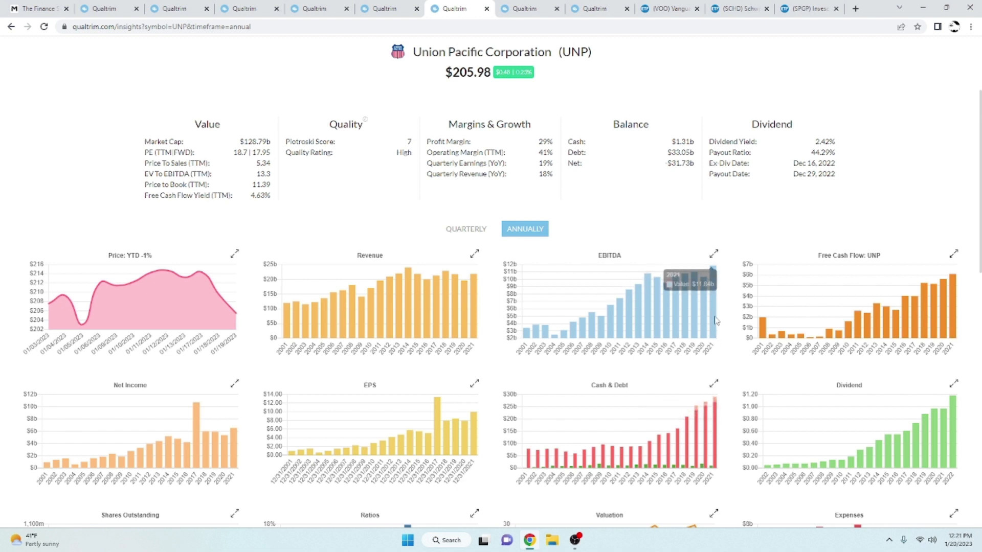
{"action": "mouse_move", "coordinate": [713, 319]}
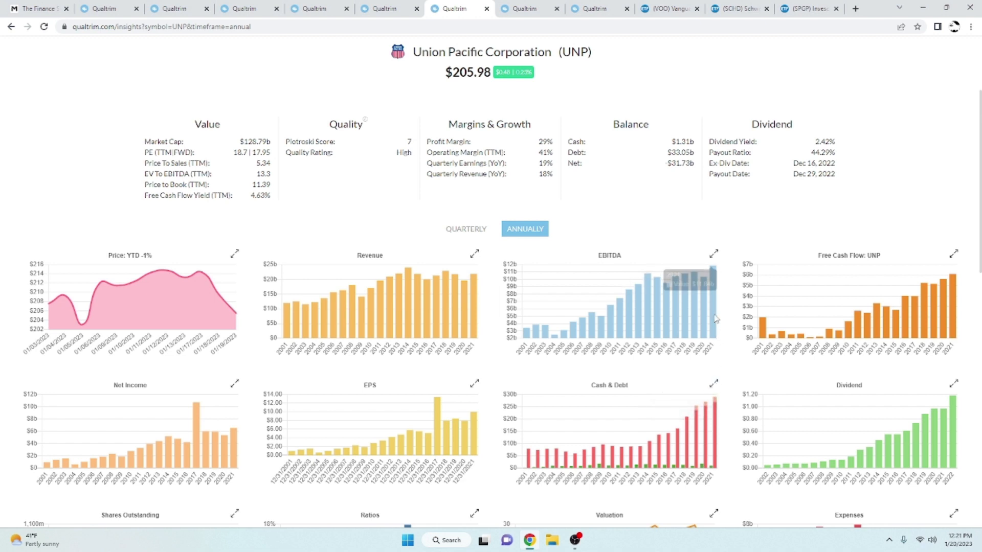
{"action": "mouse_move", "coordinate": [710, 329]}
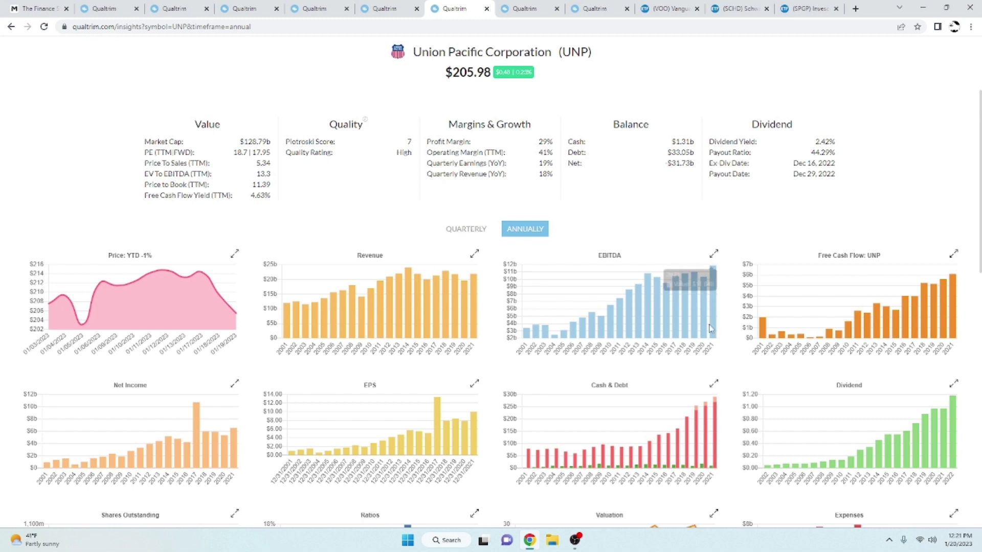
{"action": "mouse_move", "coordinate": [745, 372]}
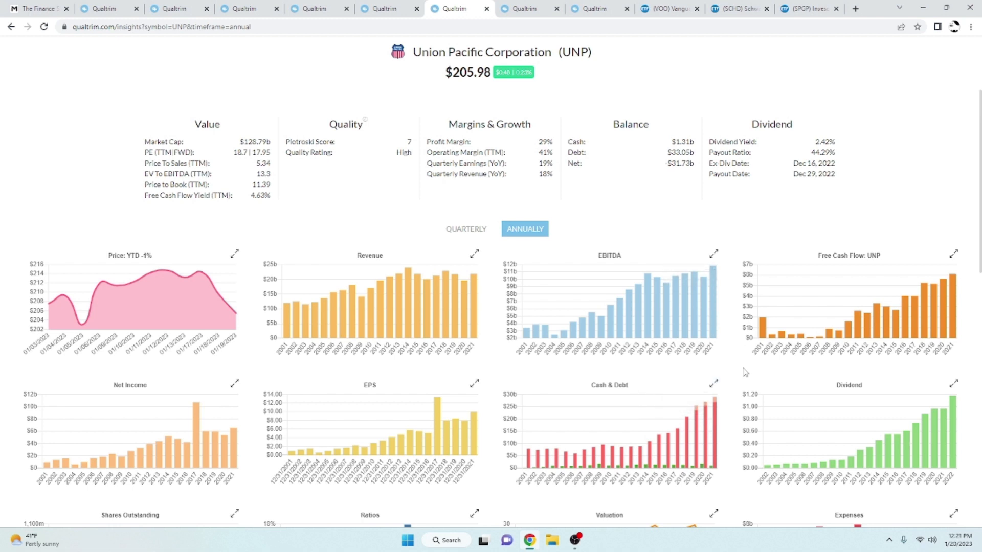
{"action": "mouse_move", "coordinate": [722, 371]}
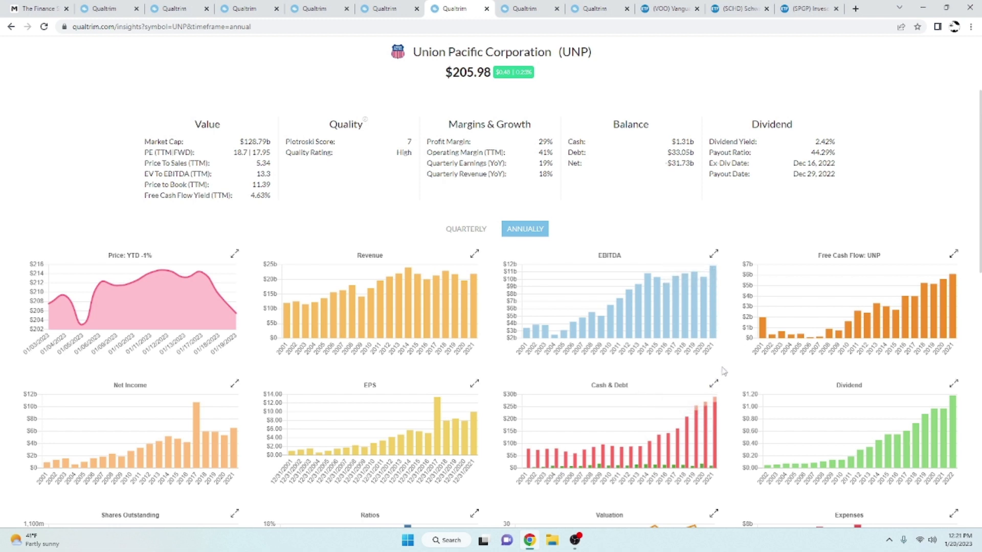
{"action": "scroll", "scroll_direction": "down", "scroll_amount": 3}
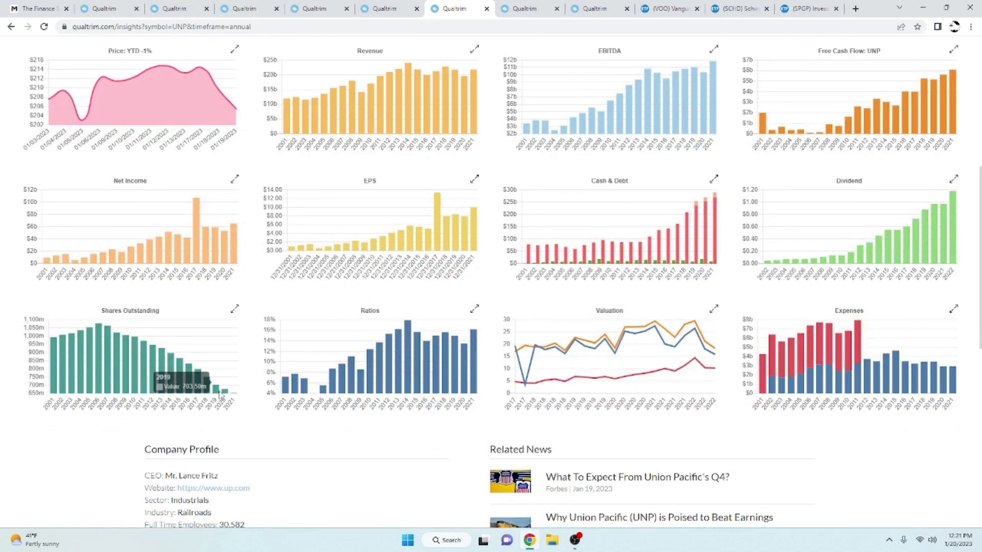
{"action": "mouse_move", "coordinate": [454, 363]}
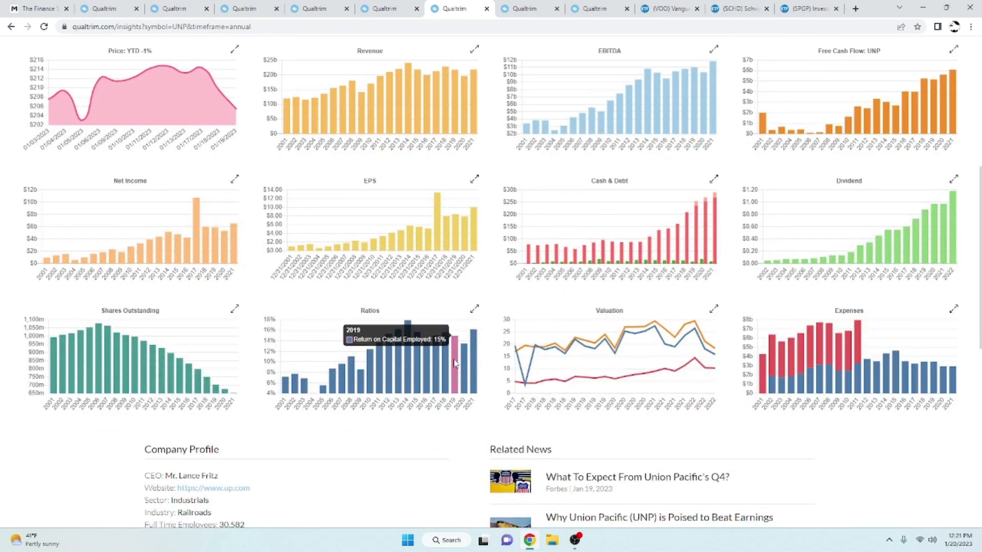
{"action": "mouse_move", "coordinate": [434, 365]}
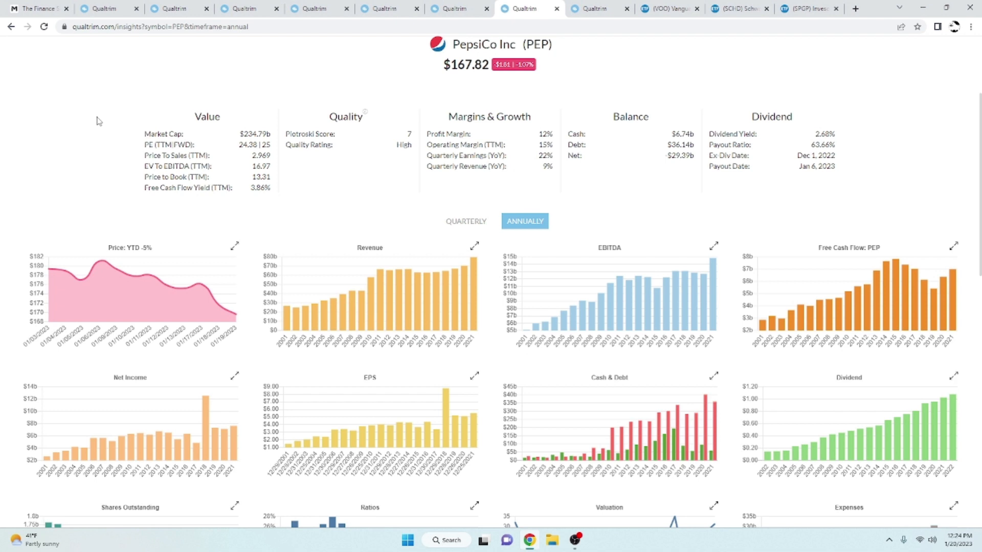
{"action": "mouse_move", "coordinate": [274, 139]}
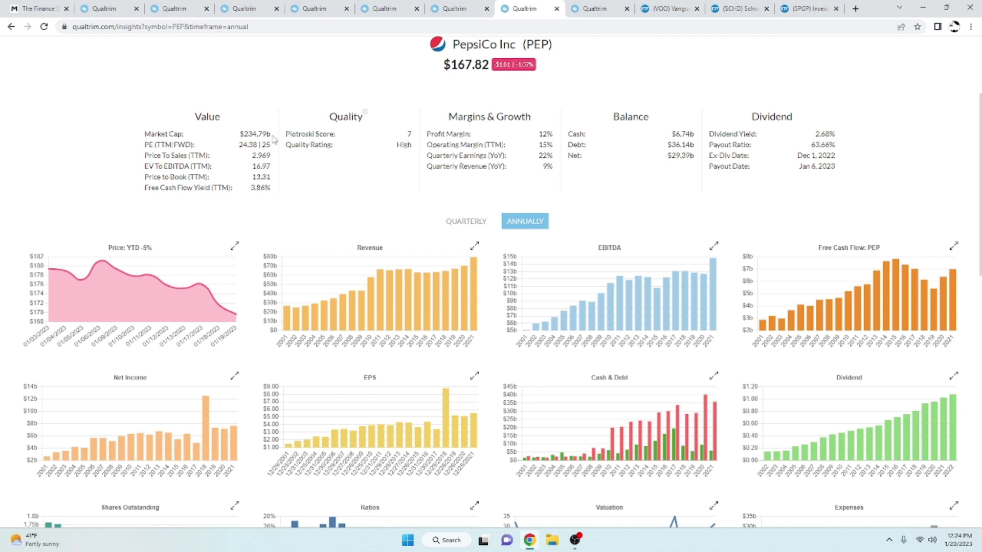
{"action": "mouse_move", "coordinate": [306, 175]}
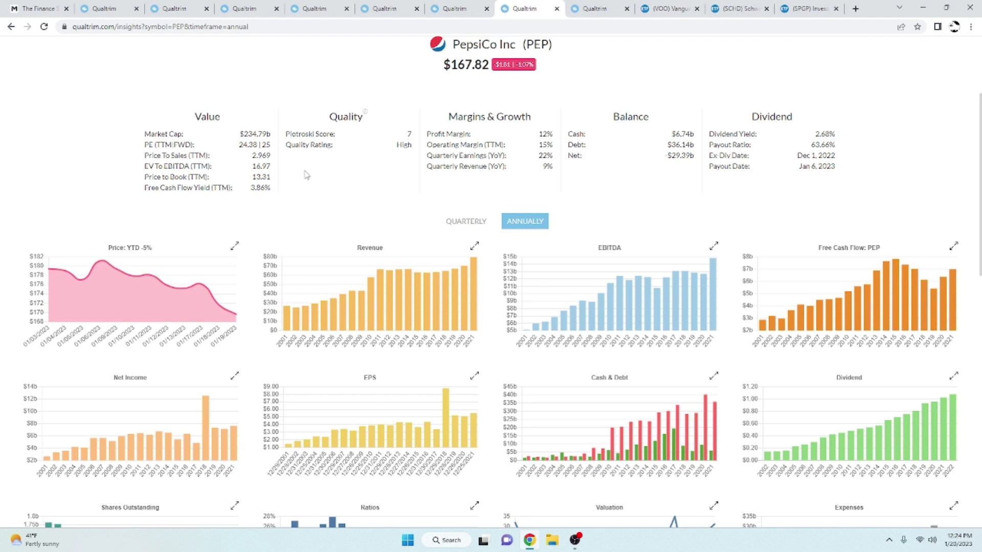
{"action": "mouse_move", "coordinate": [310, 178]}
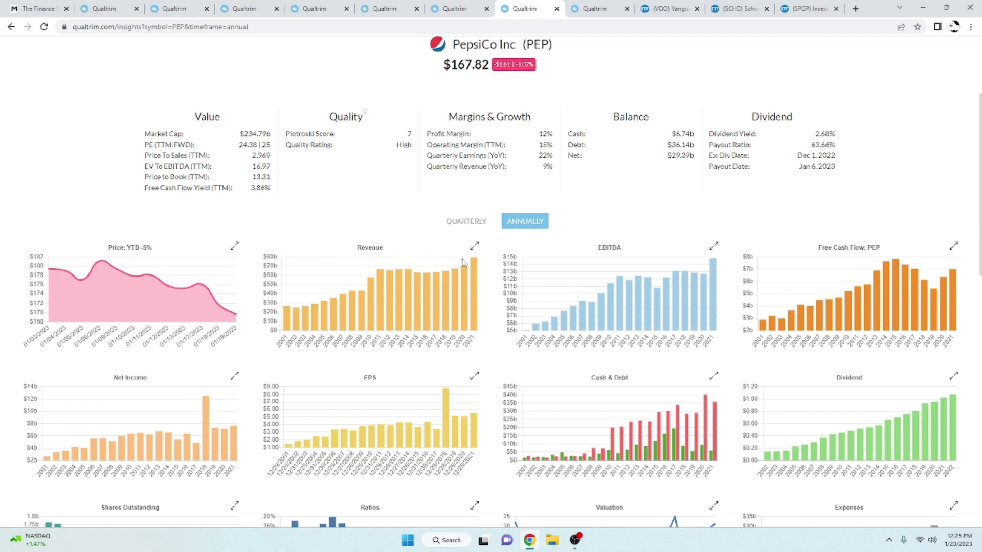
{"action": "scroll", "scroll_direction": "down", "scroll_amount": 3}
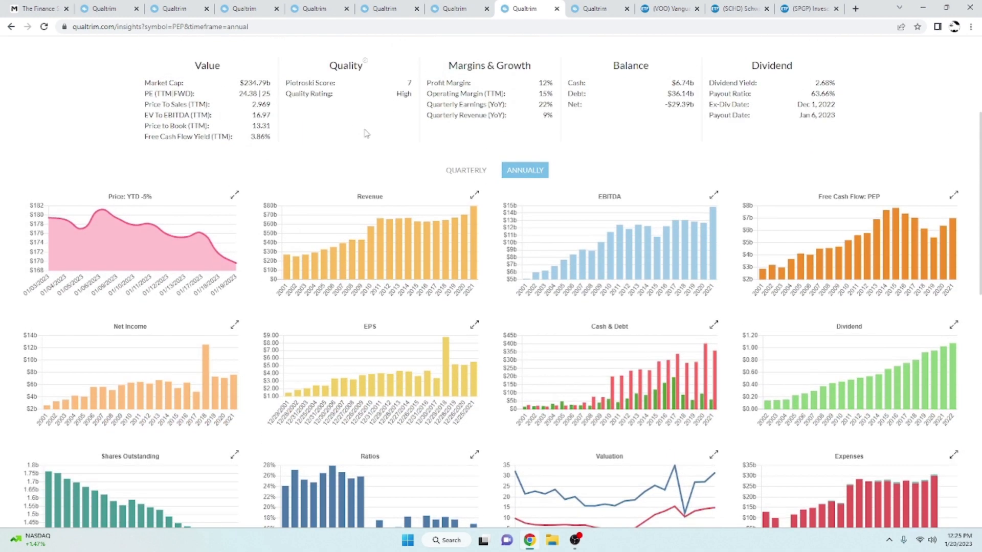
{"action": "mouse_move", "coordinate": [430, 233]}
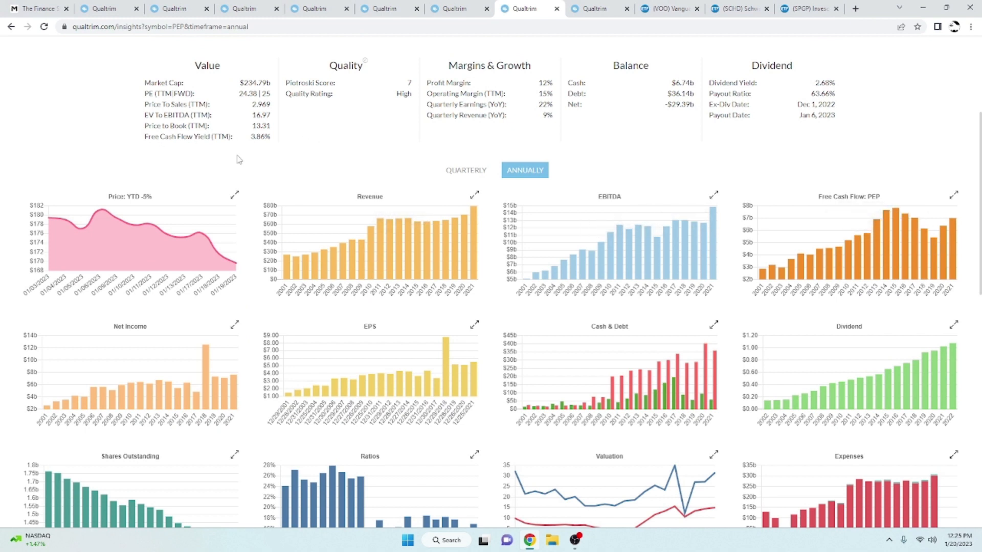
{"action": "mouse_move", "coordinate": [459, 374]}
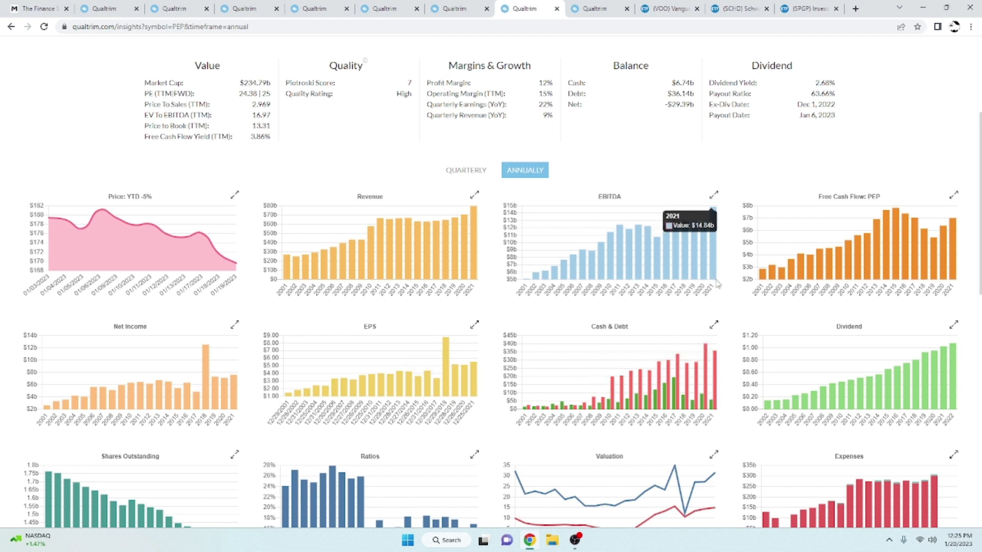
{"action": "scroll", "scroll_direction": "down", "scroll_amount": 3}
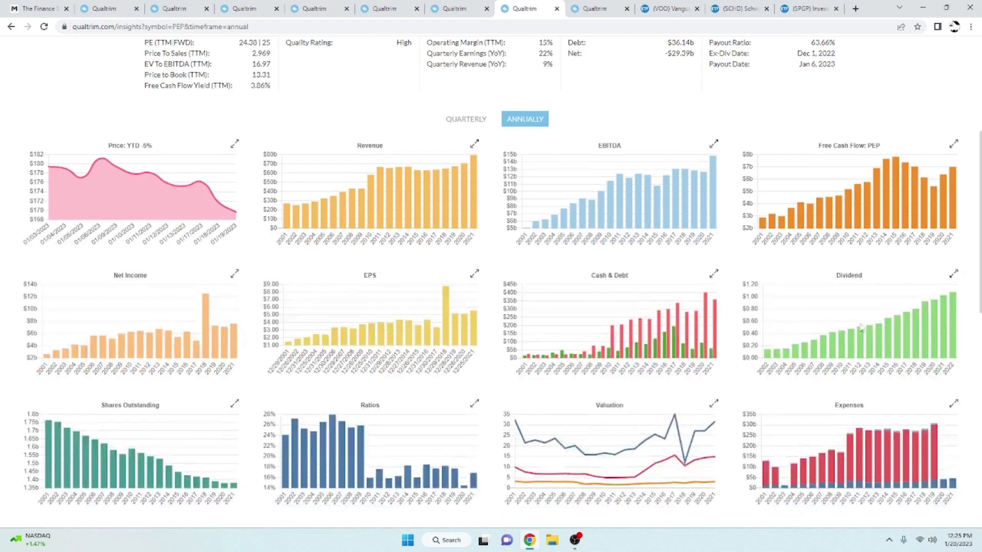
{"action": "scroll", "scroll_direction": "down", "scroll_amount": 3}
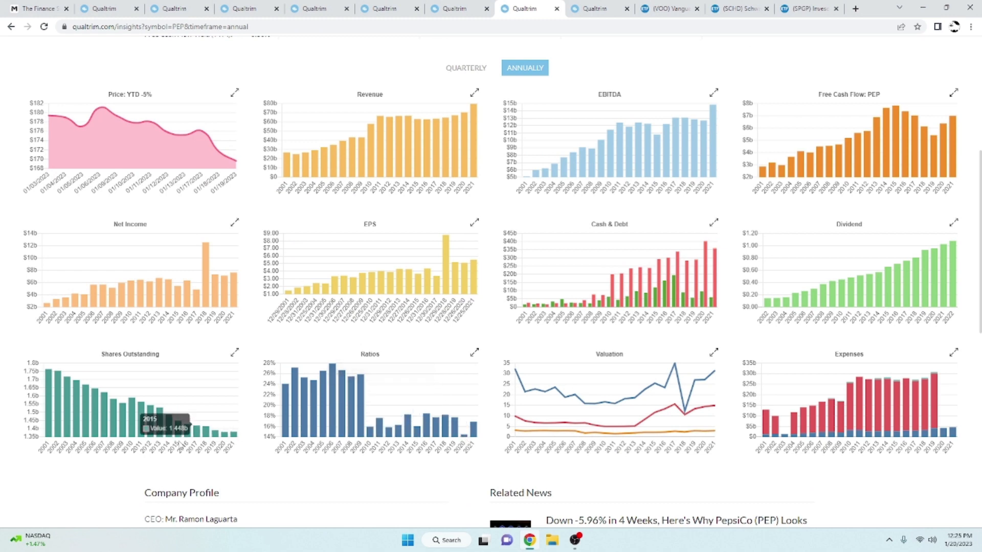
{"action": "mouse_move", "coordinate": [256, 432]}
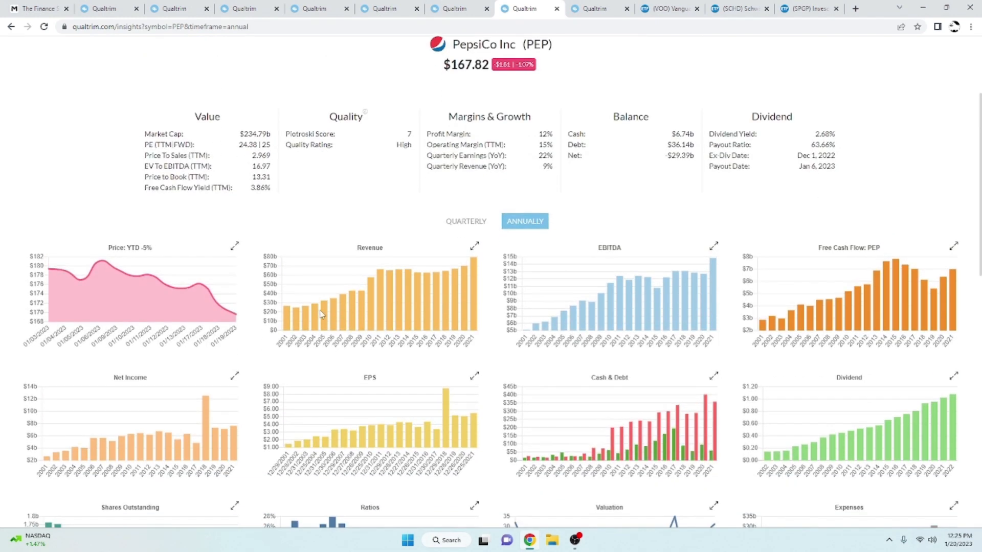
{"action": "mouse_move", "coordinate": [380, 179]}
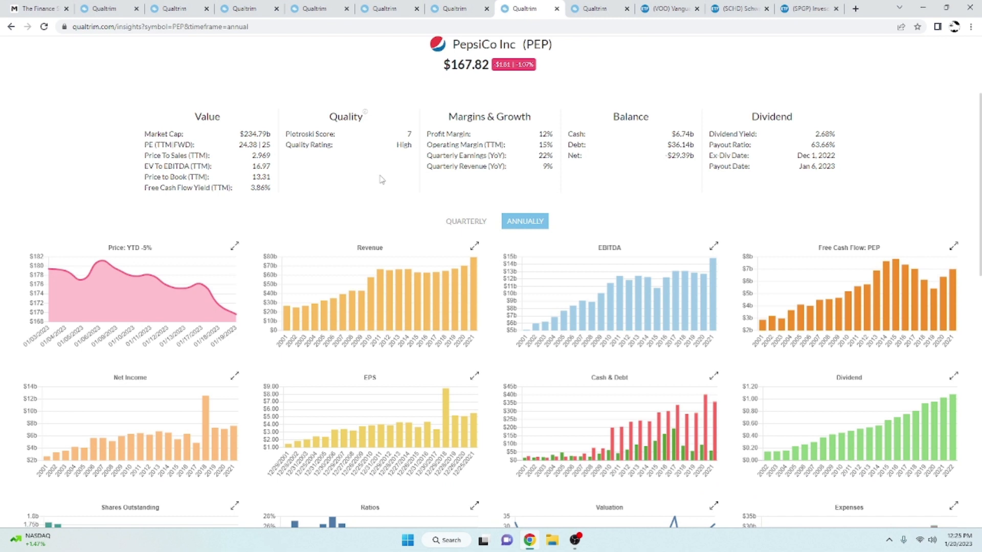
{"action": "left_click", "coordinate": [591, 8]}
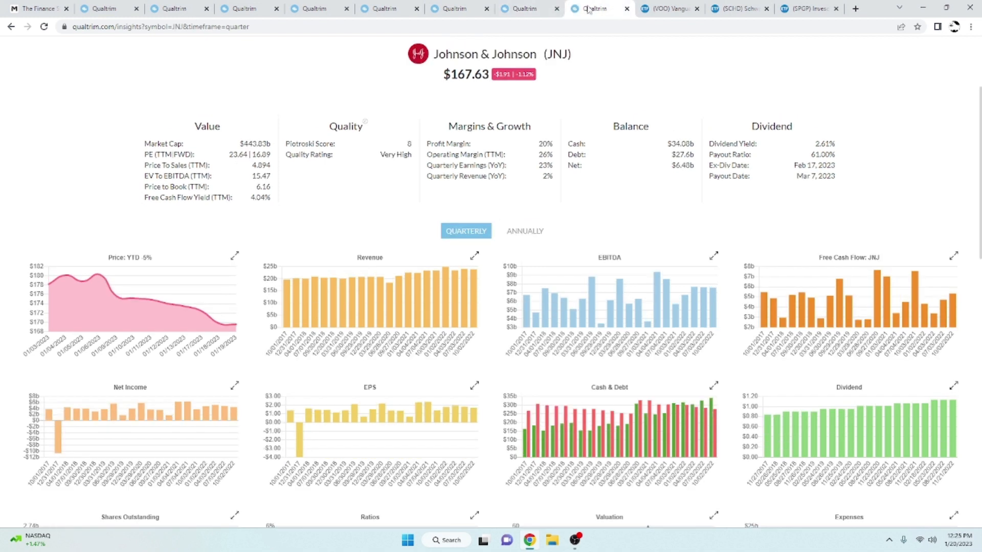
{"action": "mouse_move", "coordinate": [520, 232]}
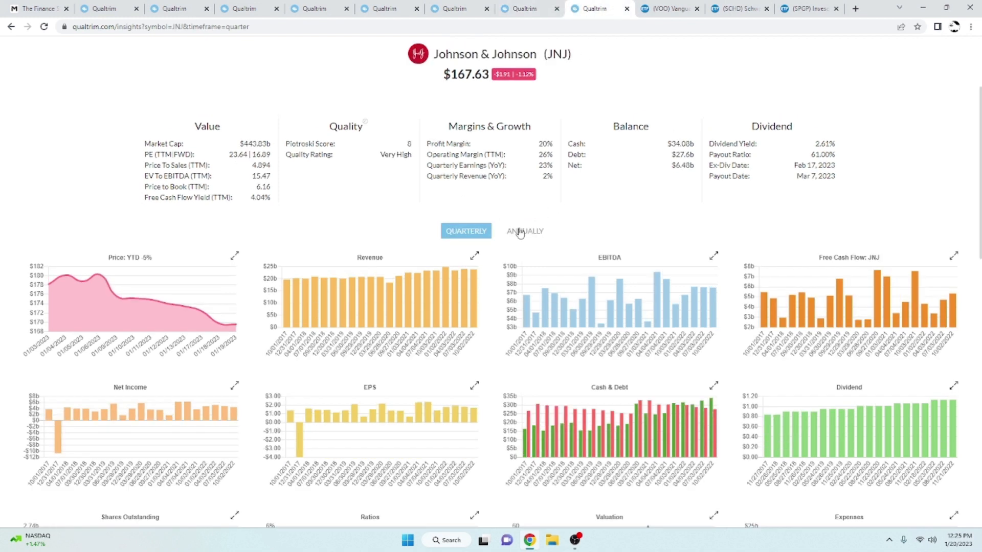
{"action": "left_click", "coordinate": [525, 231]}
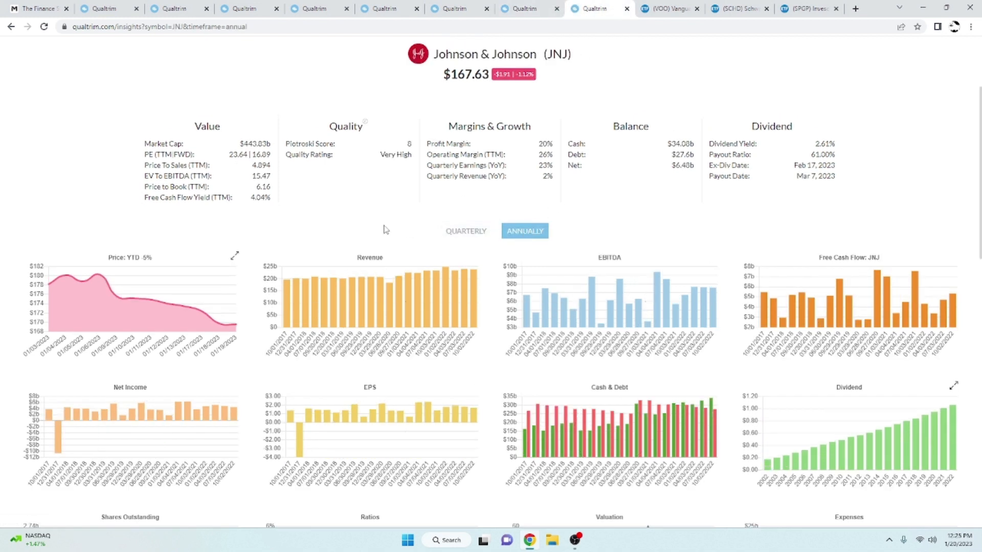
{"action": "left_click", "coordinate": [524, 230]}
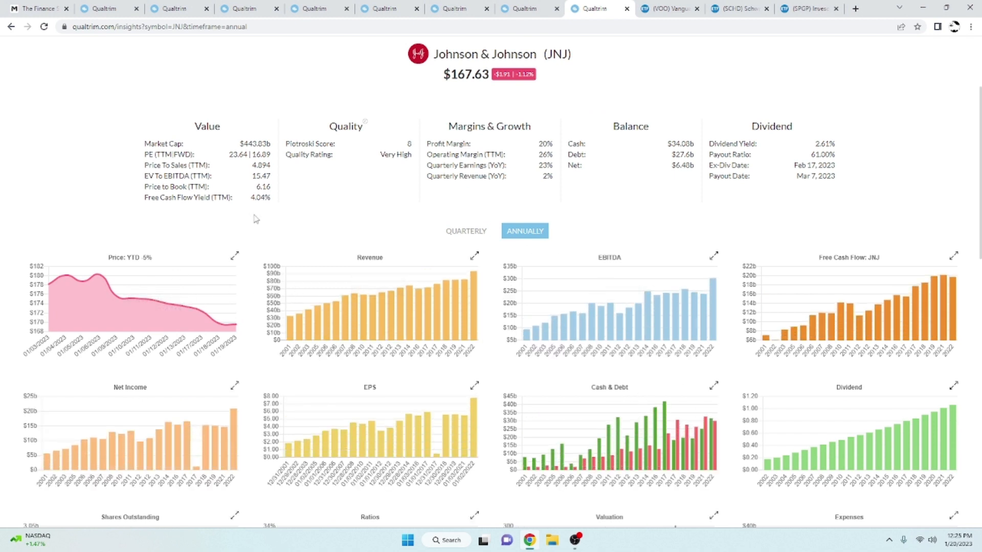
{"action": "mouse_move", "coordinate": [642, 268]}
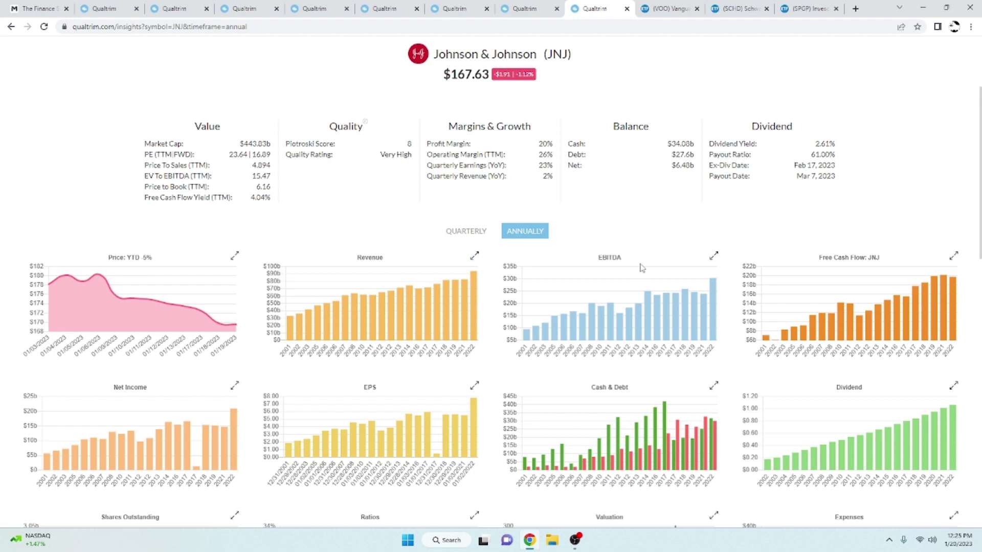
{"action": "scroll", "scroll_direction": "down", "scroll_amount": 3}
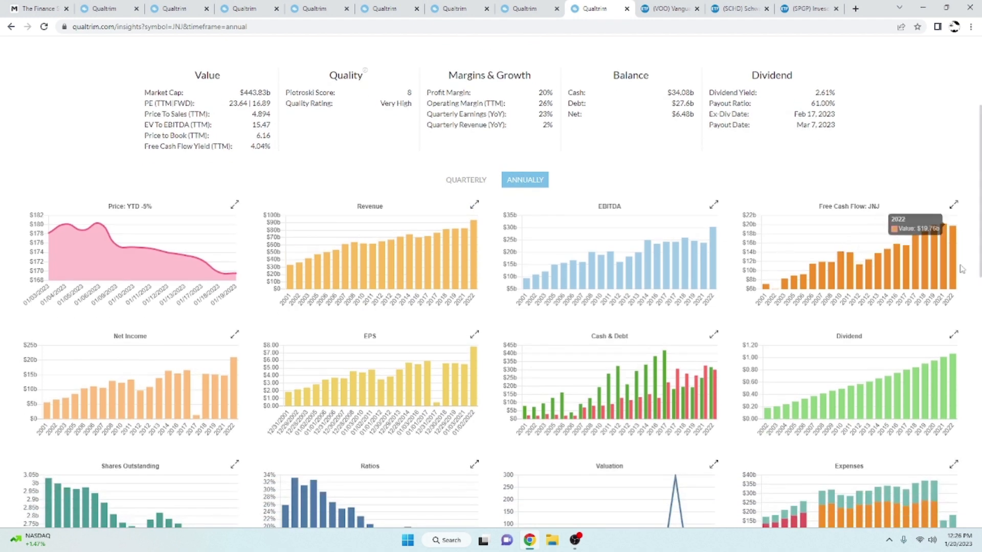
{"action": "mouse_move", "coordinate": [712, 379]}
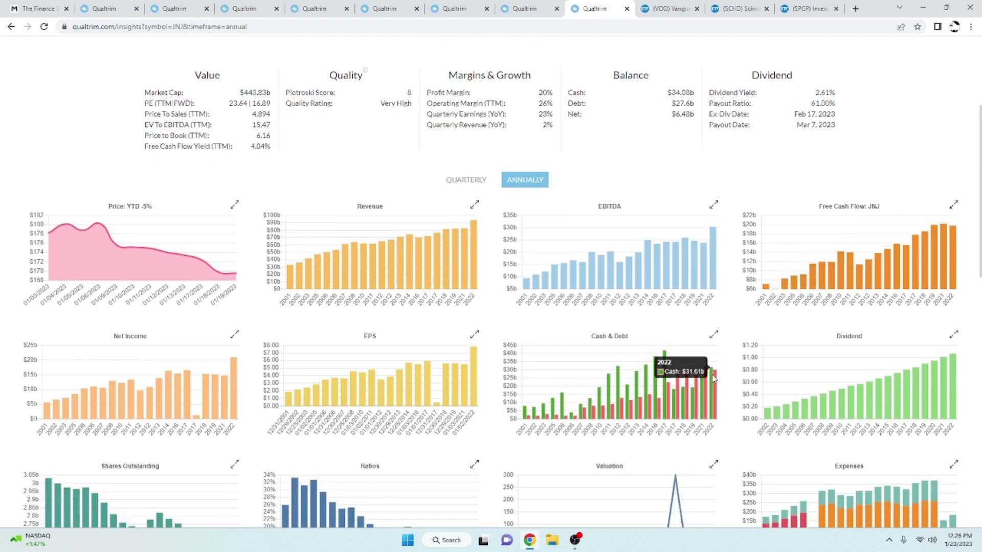
{"action": "scroll", "scroll_direction": "down", "scroll_amount": 3}
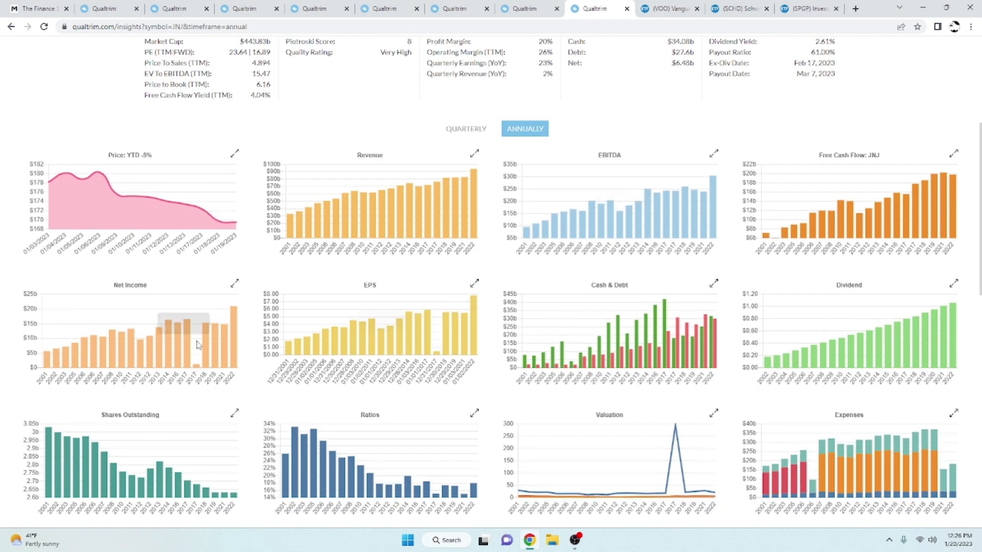
{"action": "scroll", "scroll_direction": "down", "scroll_amount": 3}
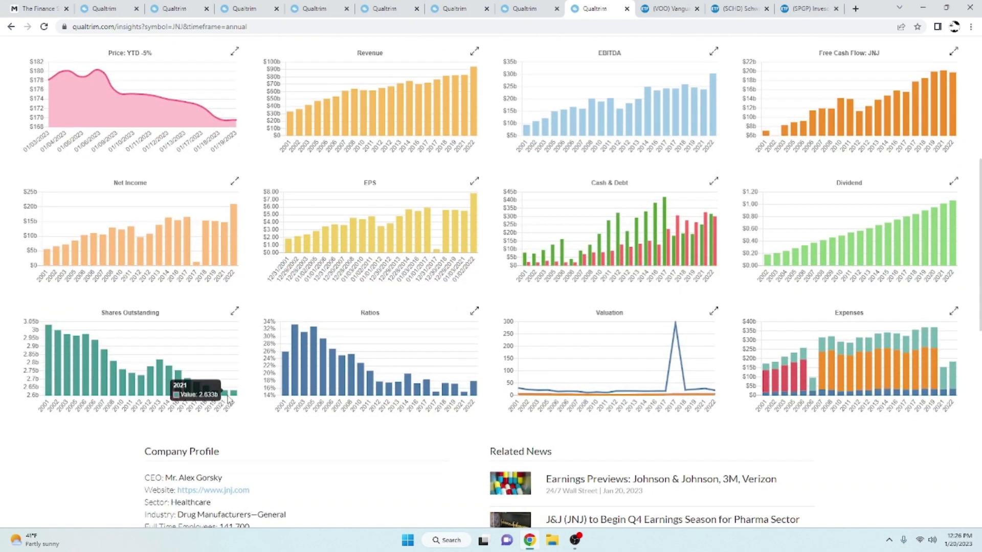
{"action": "mouse_move", "coordinate": [455, 394]}
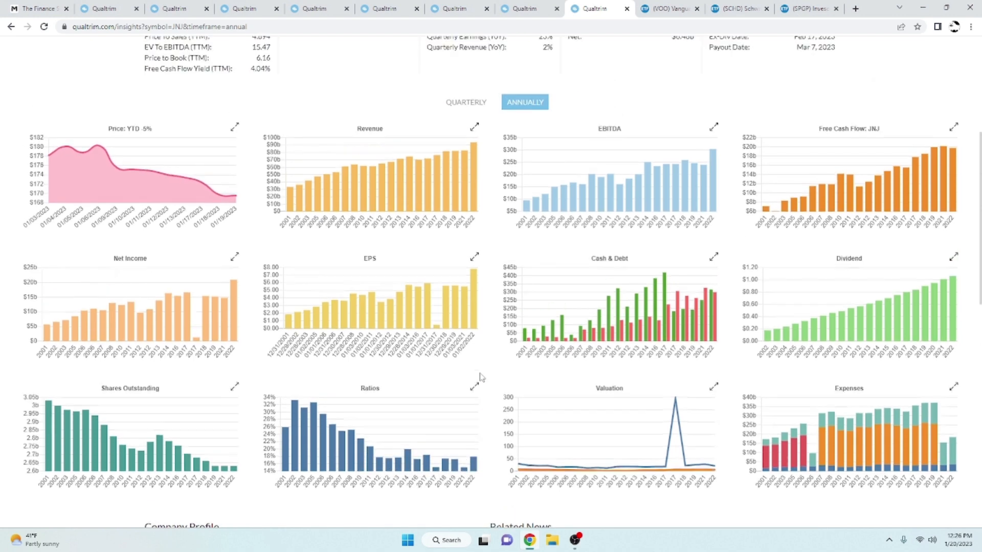
{"action": "scroll", "scroll_direction": "up", "scroll_amount": 3}
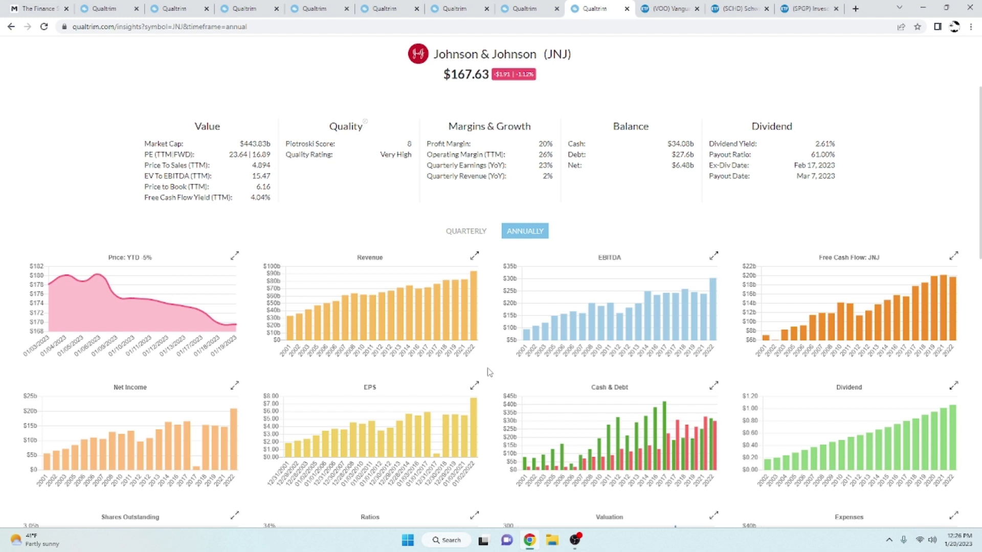
{"action": "mouse_move", "coordinate": [492, 119]}
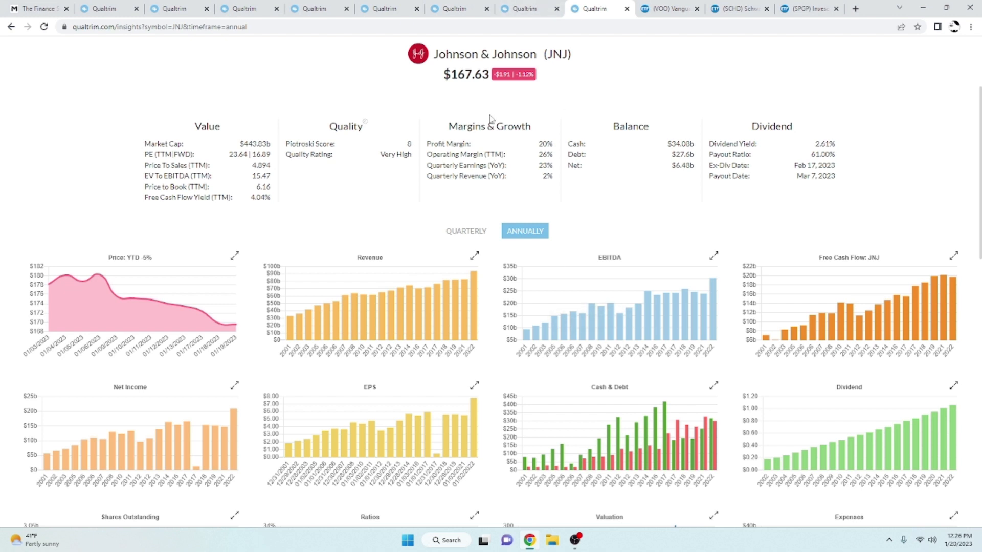
{"action": "mouse_move", "coordinate": [499, 115]}
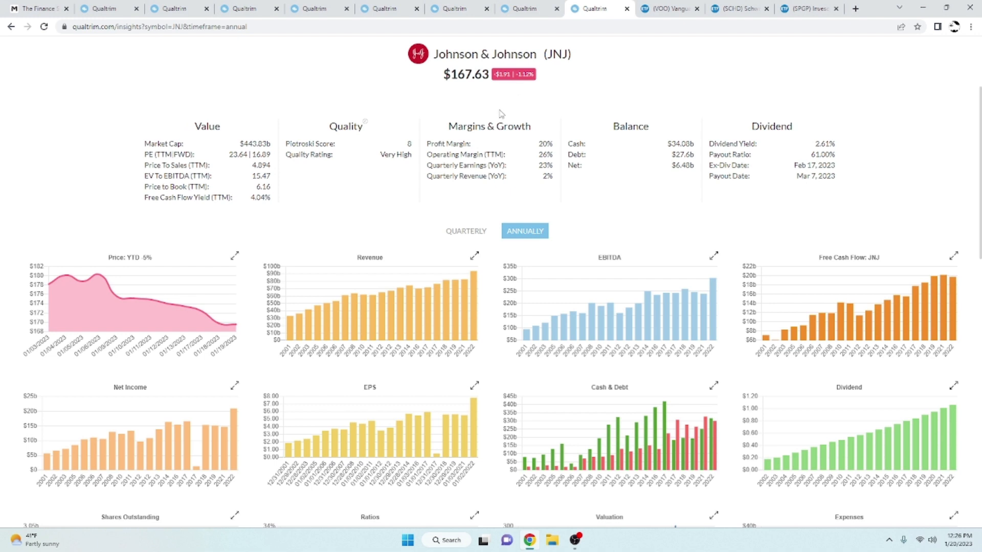
{"action": "mouse_move", "coordinate": [832, 172]}
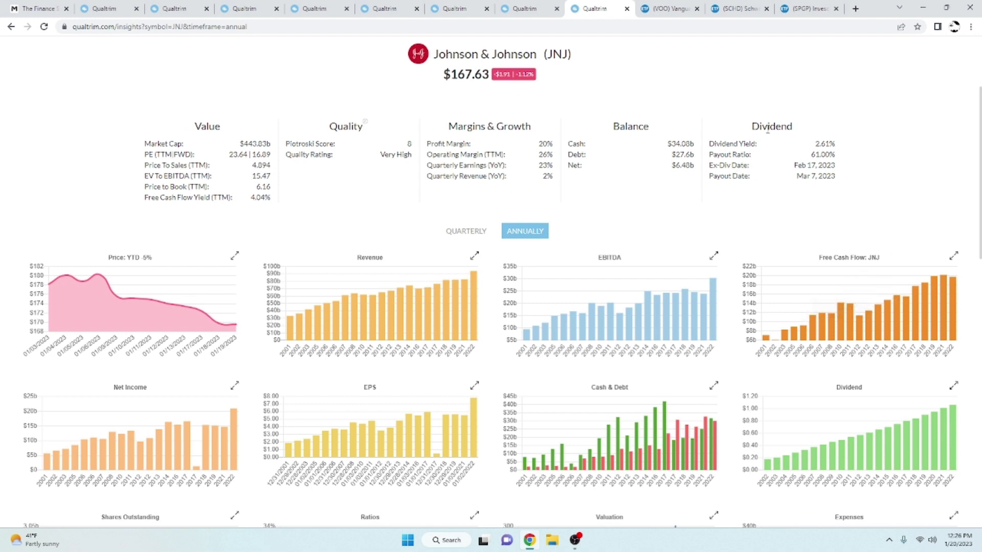
{"action": "mouse_move", "coordinate": [600, 64]}
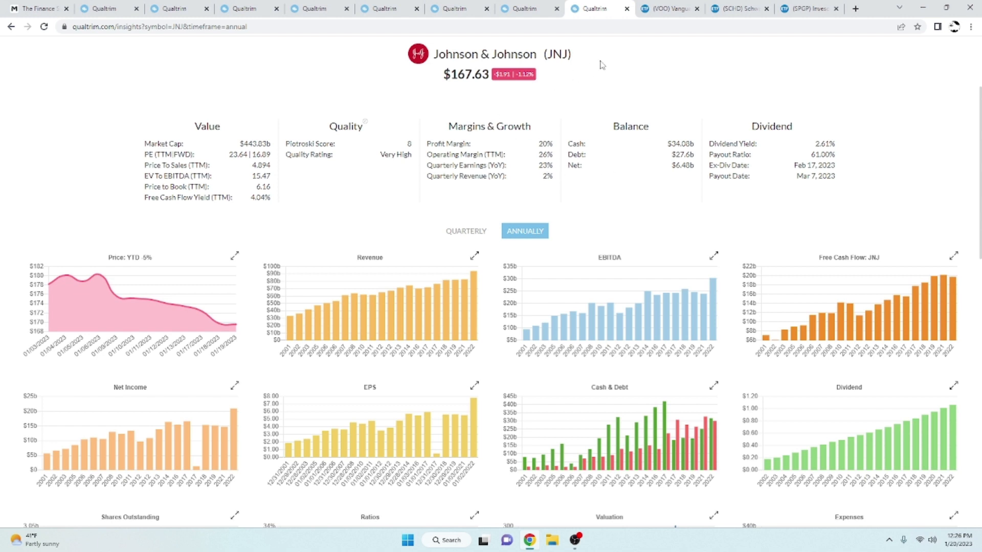
Step: Show etf.com's Vanguard VOO overview with its 5-year chart and performance table
{"action": "left_click", "coordinate": [668, 8]}
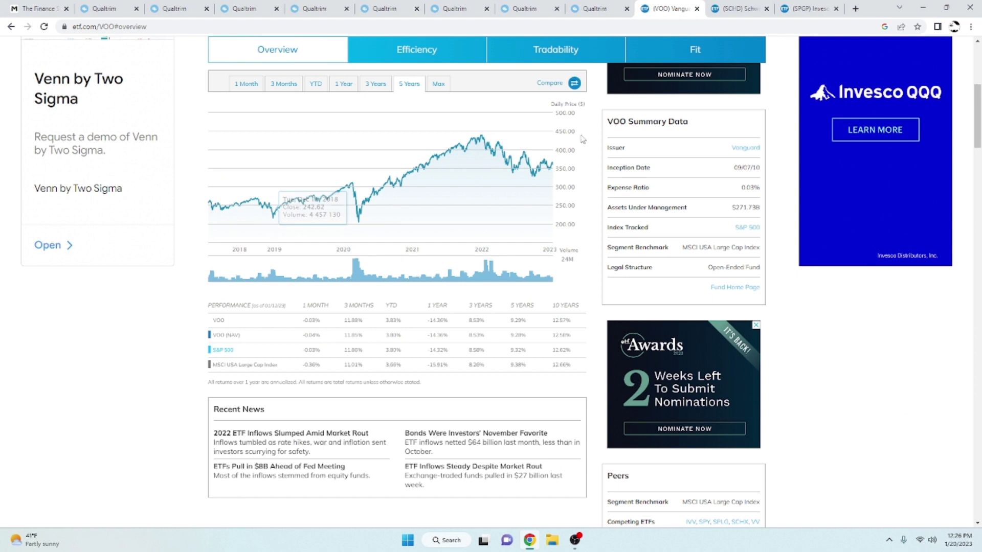
{"action": "mouse_move", "coordinate": [595, 167]}
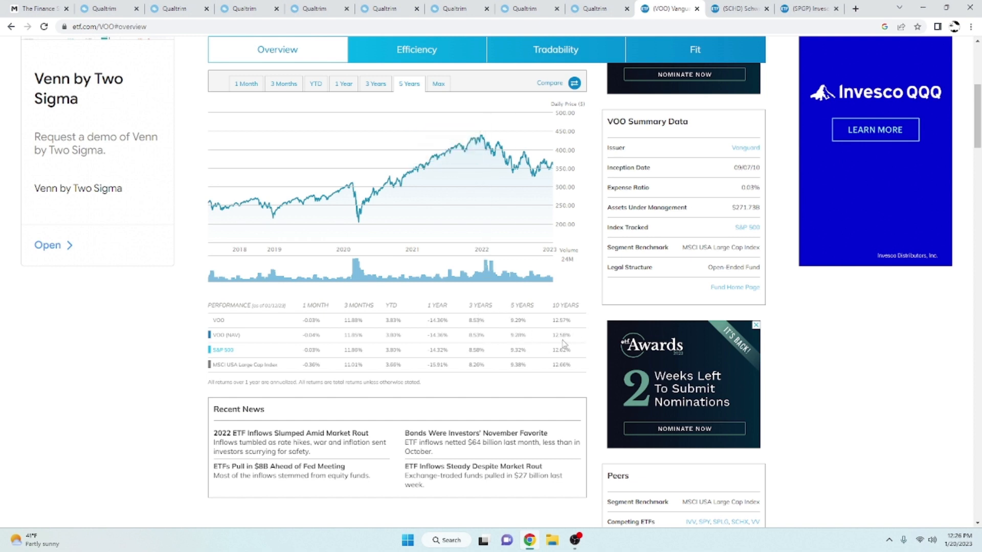
{"action": "mouse_move", "coordinate": [526, 349]}
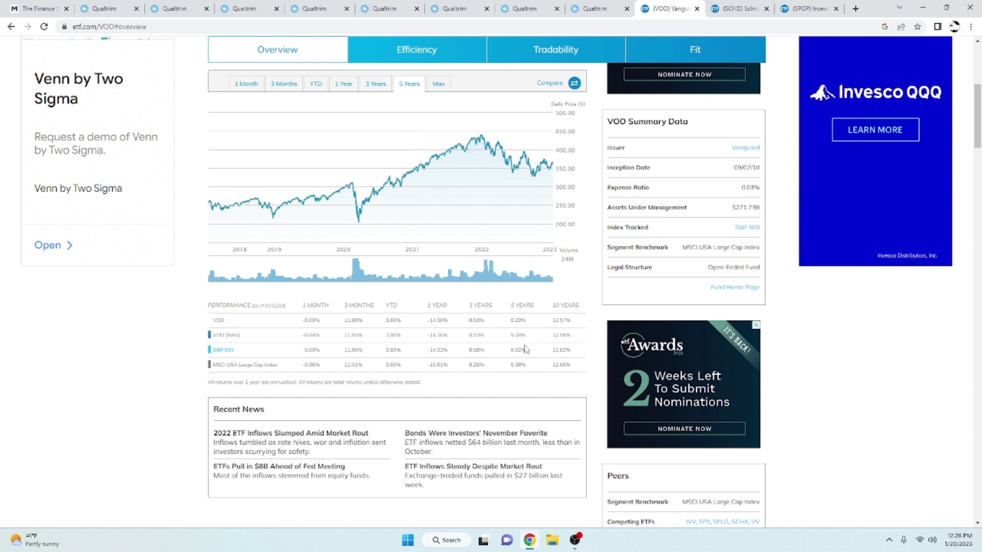
{"action": "mouse_move", "coordinate": [484, 344]}
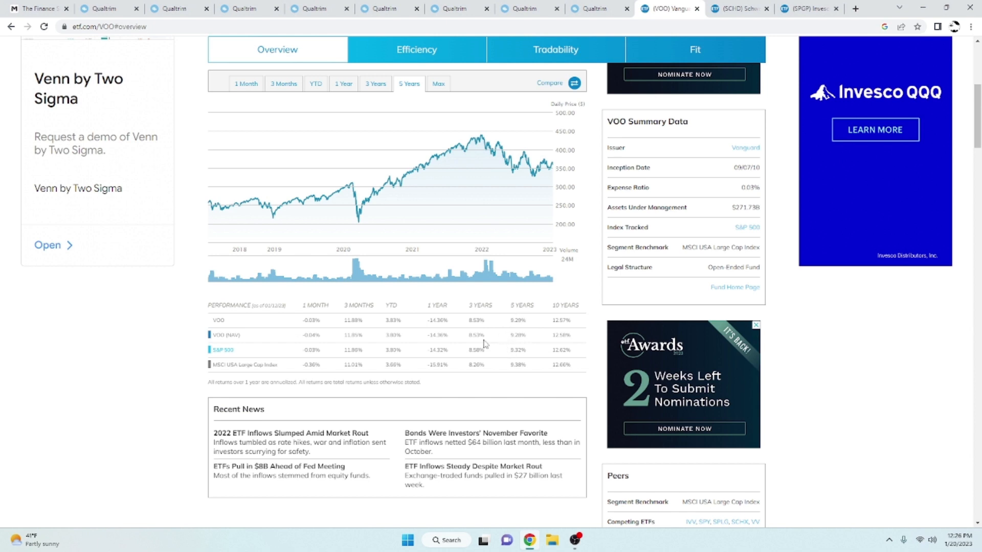
{"action": "mouse_move", "coordinate": [488, 332]}
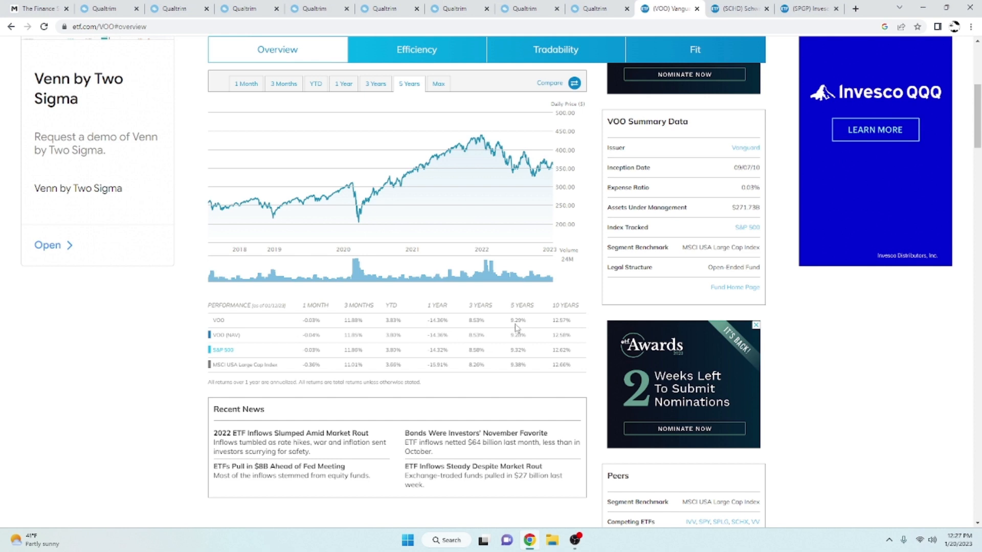
{"action": "mouse_move", "coordinate": [513, 329]}
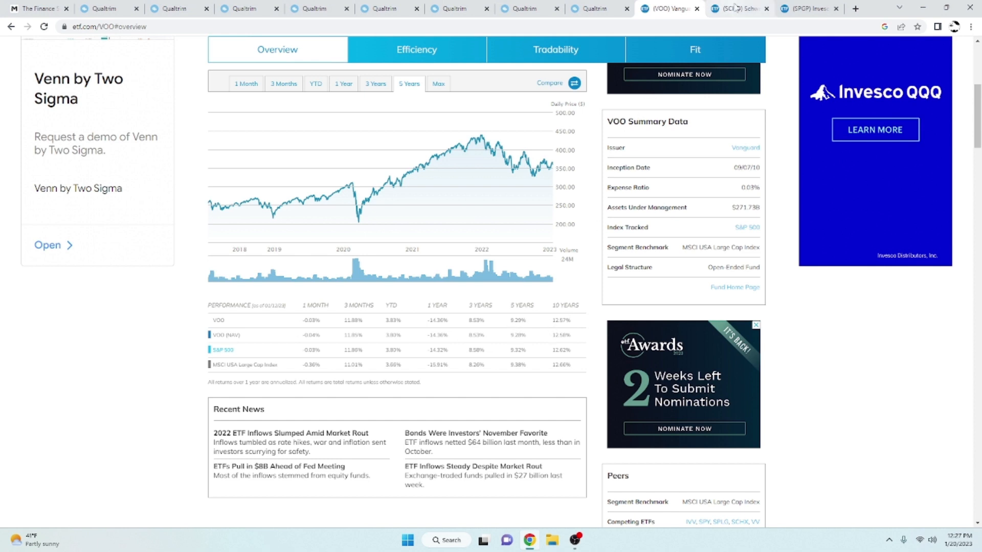
Step: Compare etf.com's SCHD and SPGP fund overviews, then return to M1 Finance holdings
{"action": "left_click", "coordinate": [739, 8]}
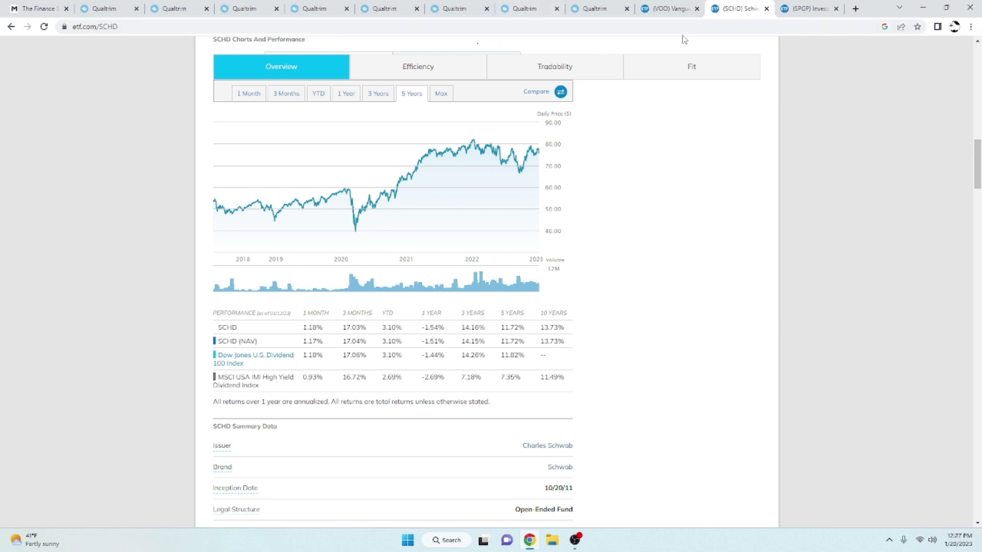
{"action": "left_click", "coordinate": [808, 8]}
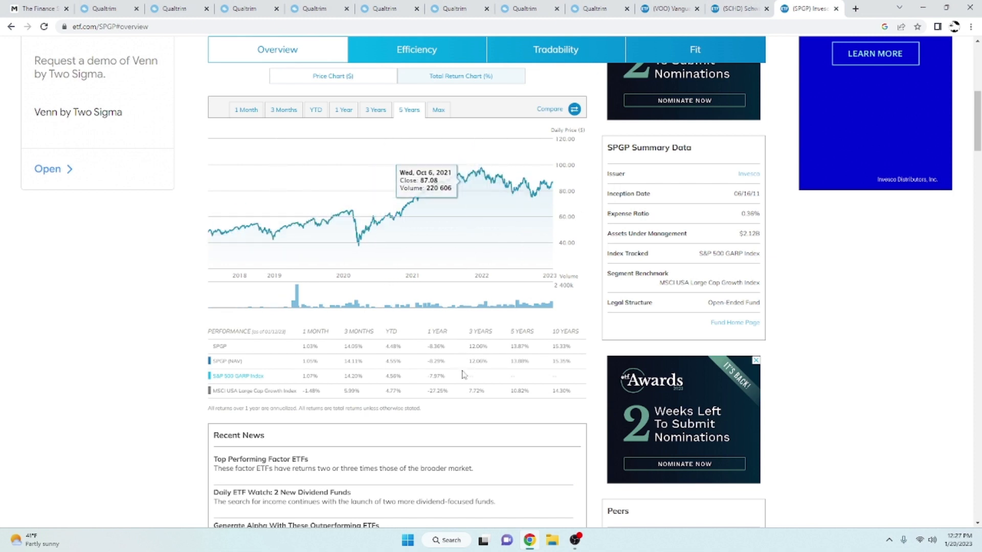
{"action": "mouse_move", "coordinate": [480, 363]}
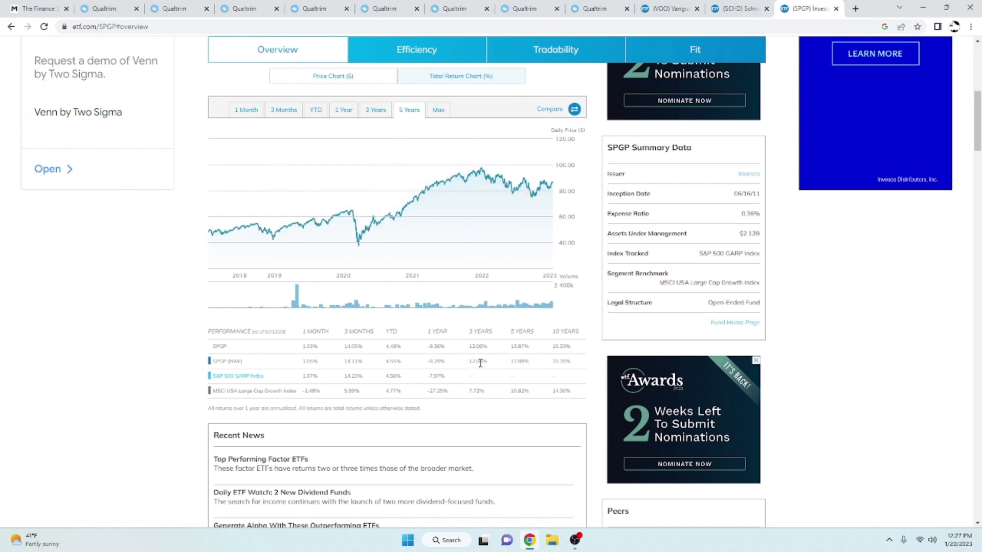
{"action": "mouse_move", "coordinate": [545, 182]}
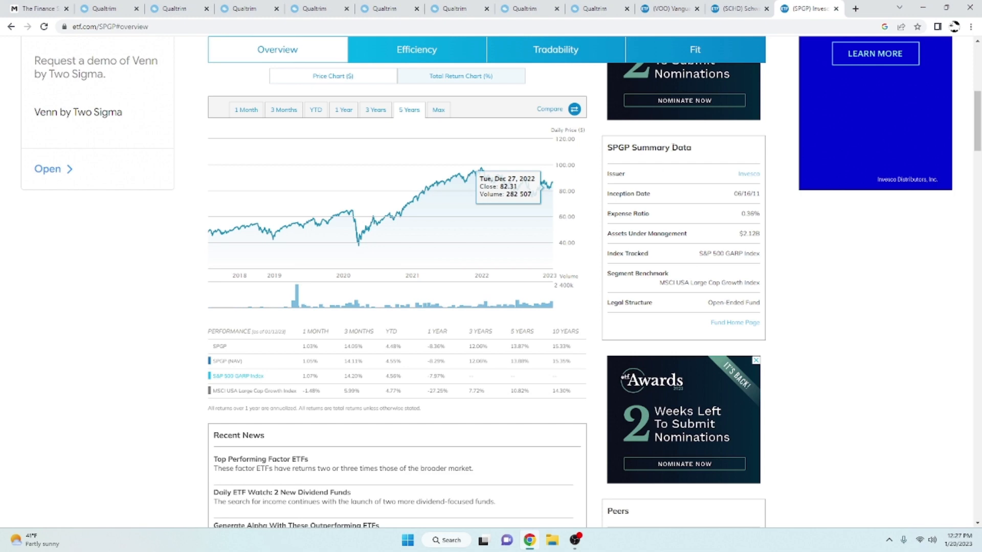
{"action": "left_click", "coordinate": [739, 8]}
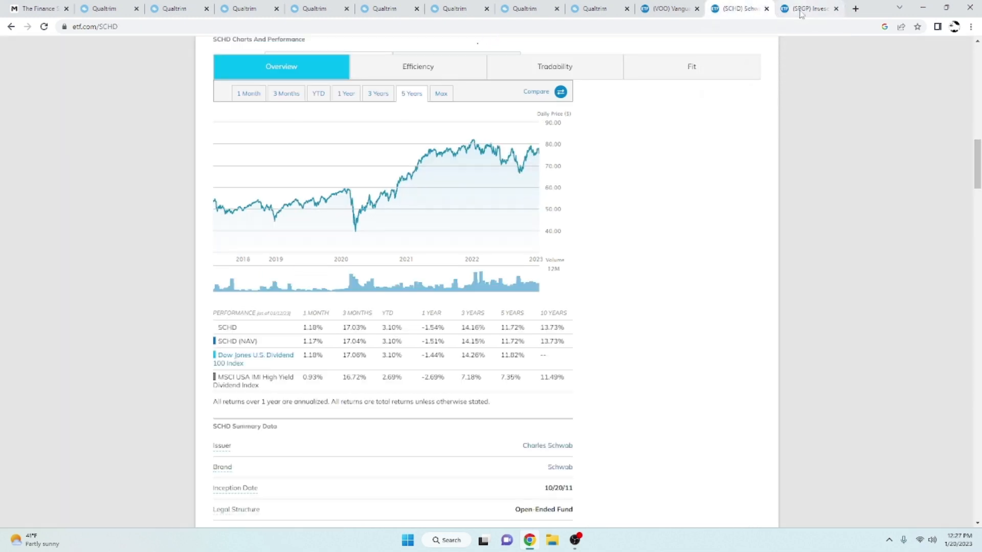
{"action": "left_click", "coordinate": [808, 8]}
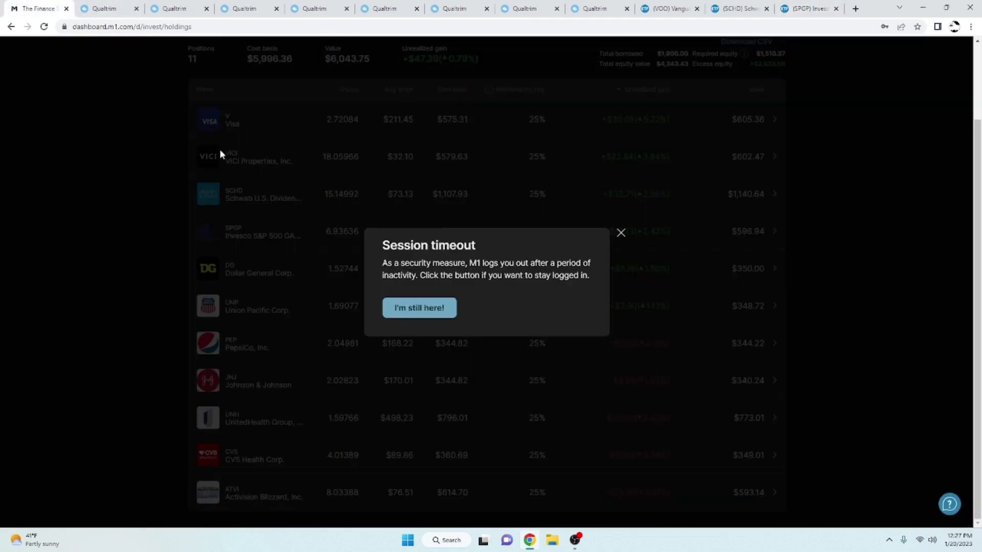
Step: Dismiss the session timeout and view the $6,034.78 pie's slices with target weights
{"action": "left_click", "coordinate": [418, 307]}
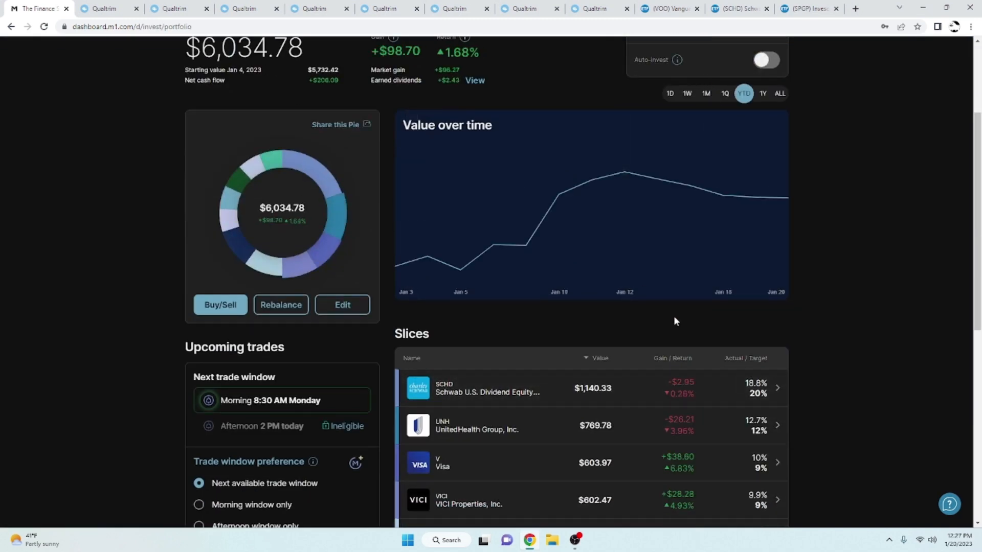
{"action": "scroll", "scroll_direction": "down", "scroll_amount": 3}
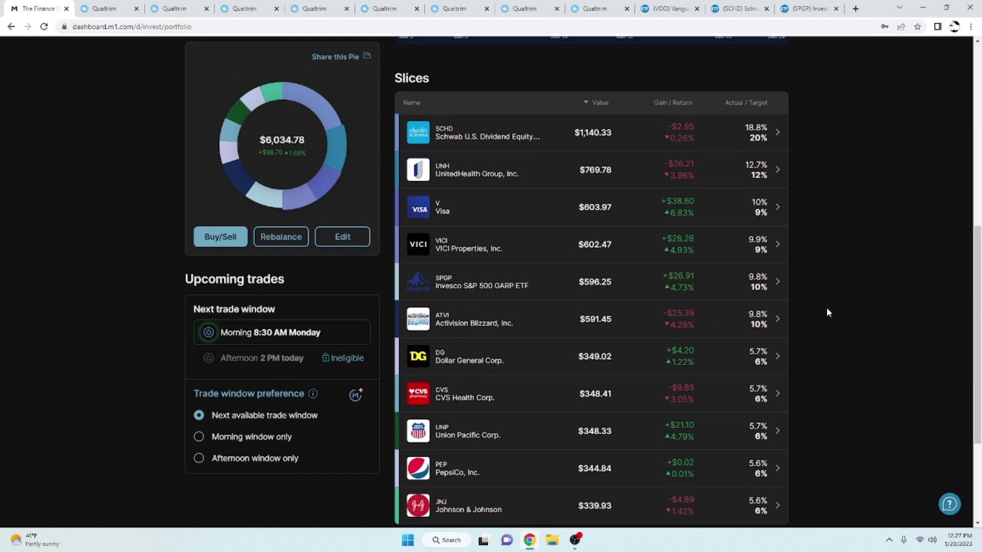
{"action": "scroll", "scroll_direction": "down", "scroll_amount": 3}
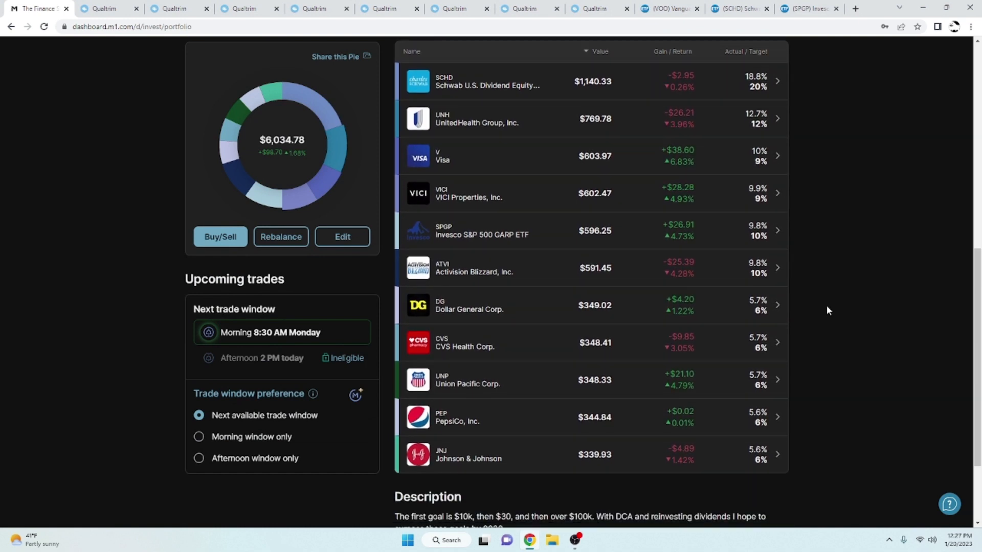